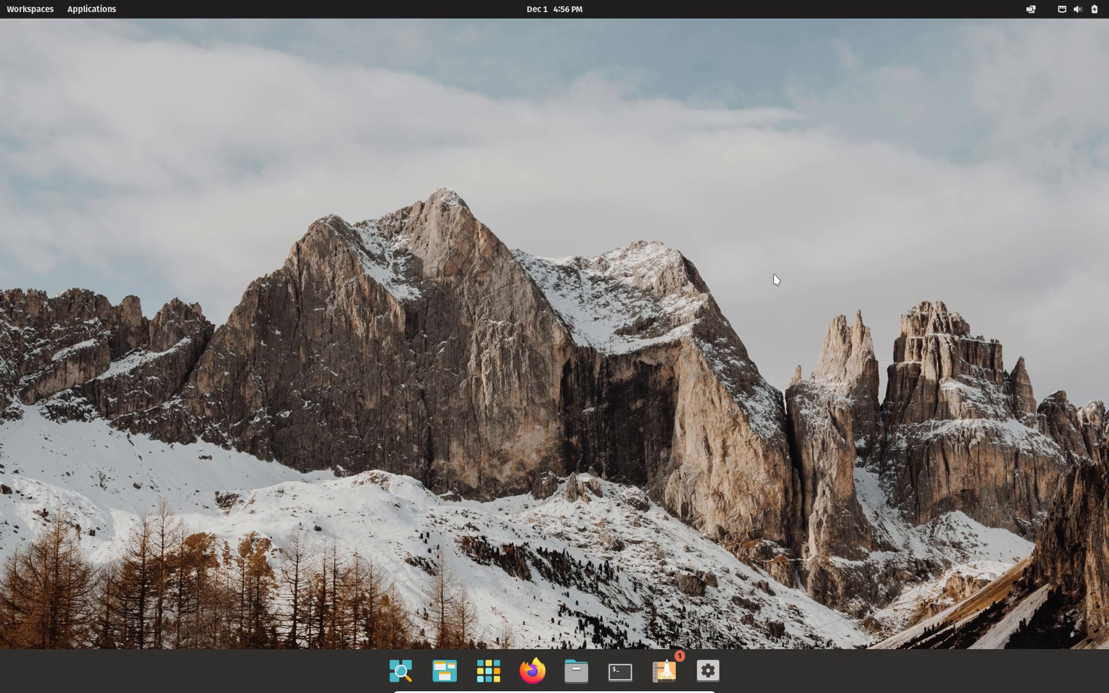
{"action": "mouse_move", "coordinate": [826, 295]}
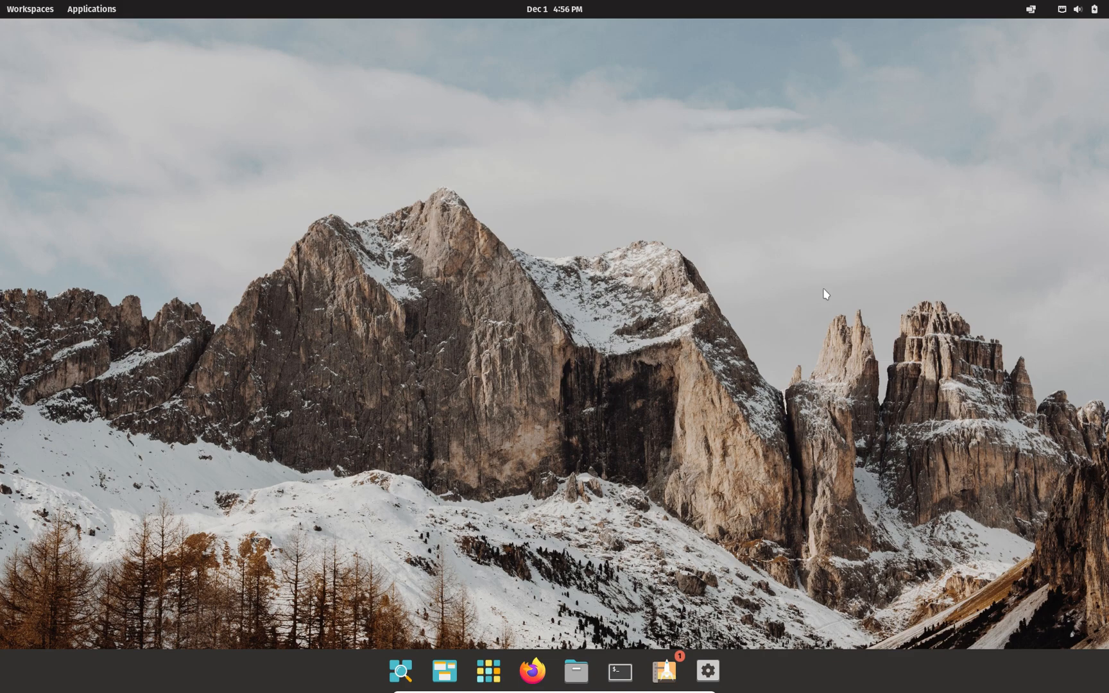
{"action": "mouse_move", "coordinate": [778, 650]}
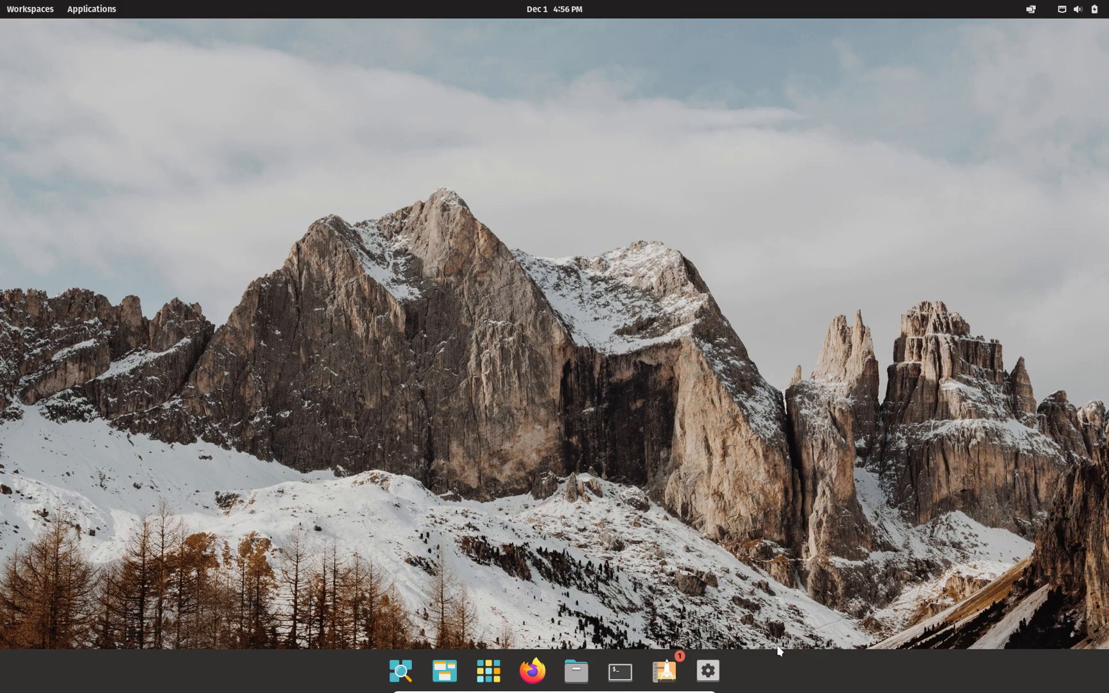
From the dock's Settings app, browse the Dock page and return to Appearance
{"action": "left_click", "coordinate": [707, 670]}
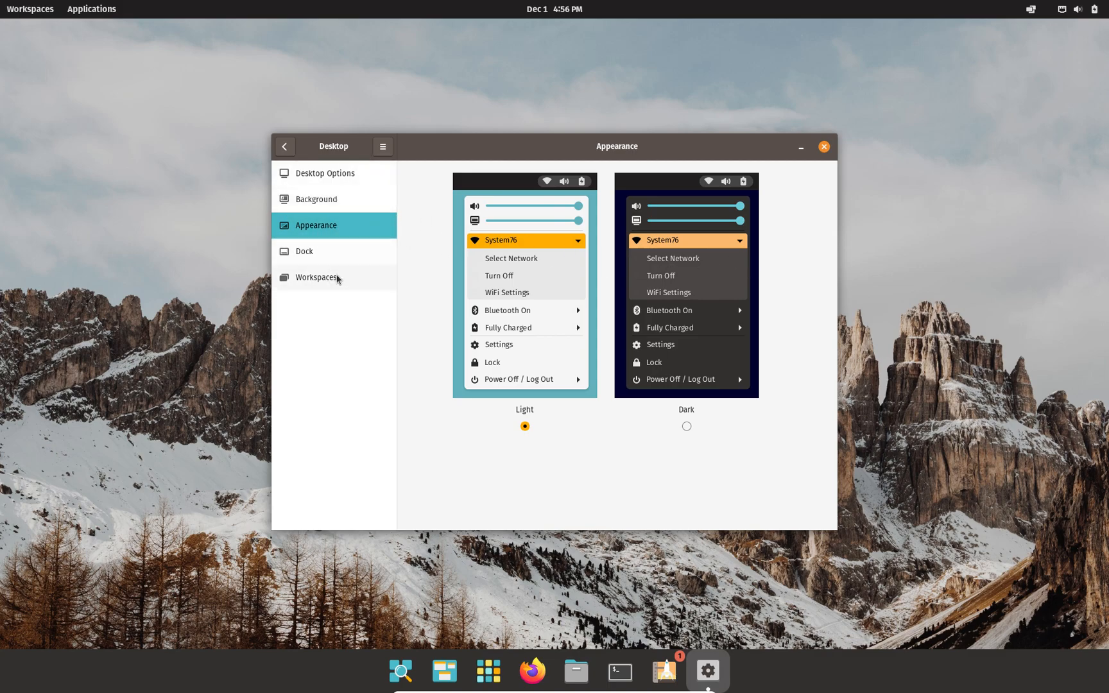
{"action": "left_click", "coordinate": [304, 252]}
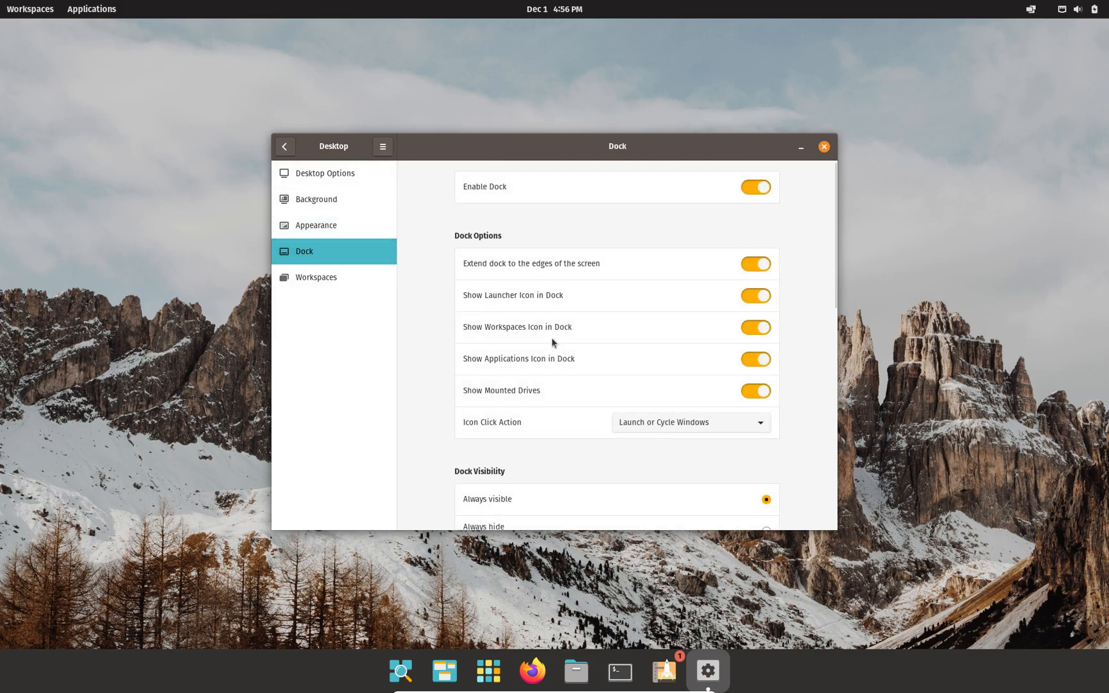
{"action": "scroll", "scroll_direction": "down", "scroll_amount": 3}
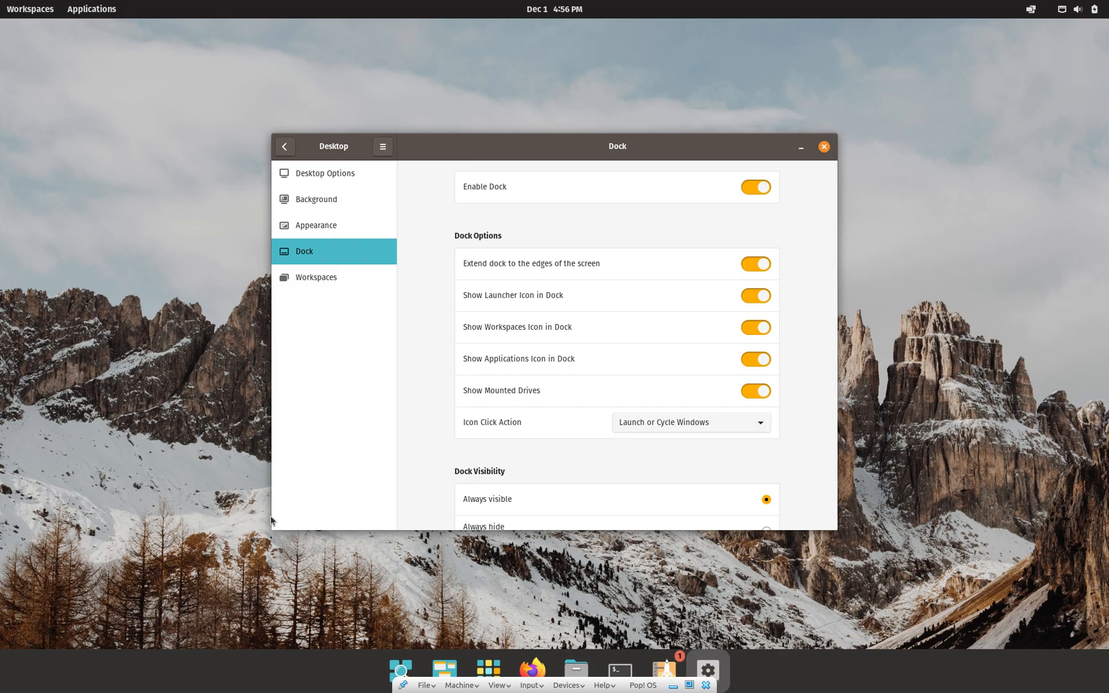
{"action": "left_click", "coordinate": [316, 224]}
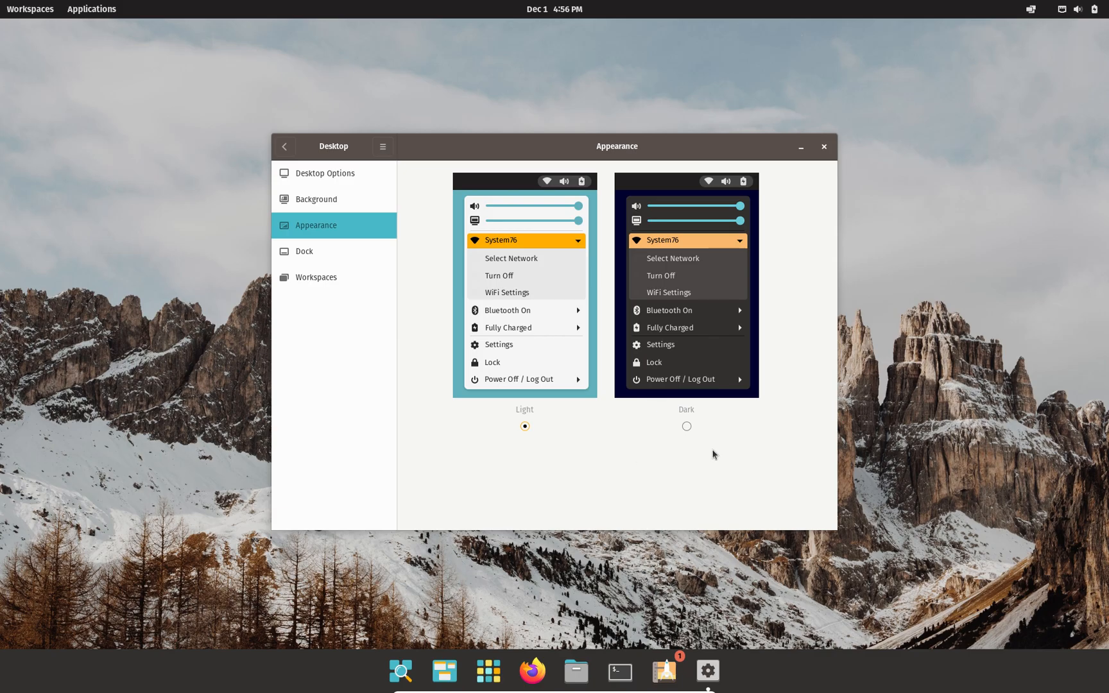
Switch the desktop style to Dark, then back to Light
{"action": "left_click", "coordinate": [686, 426]}
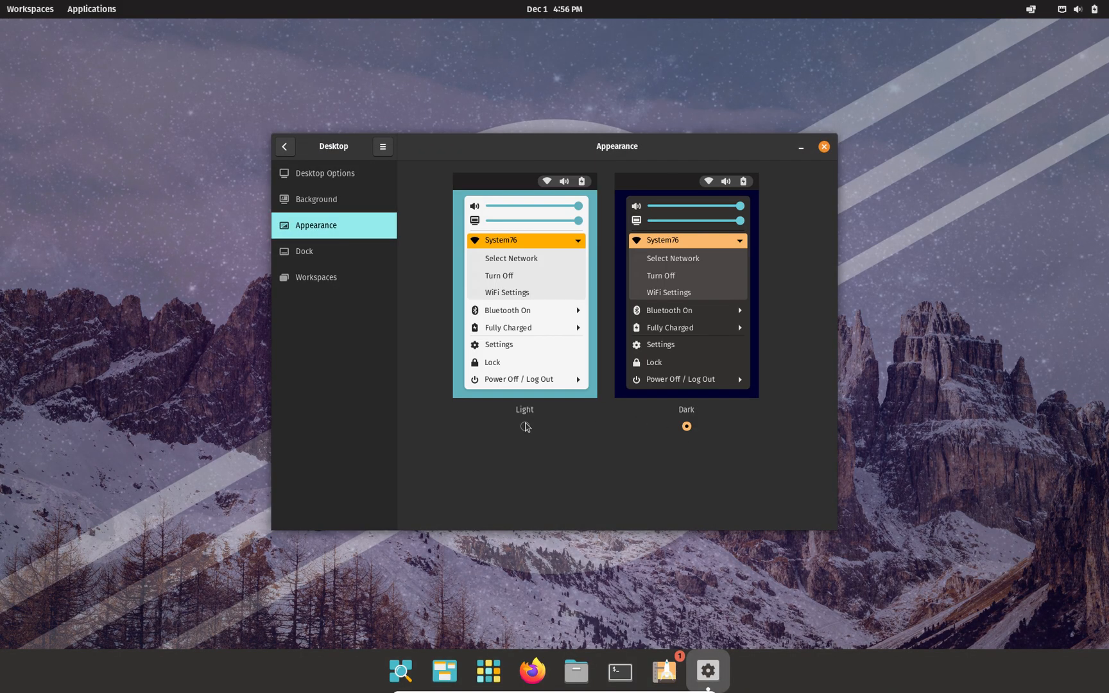
{"action": "left_click", "coordinate": [524, 426]}
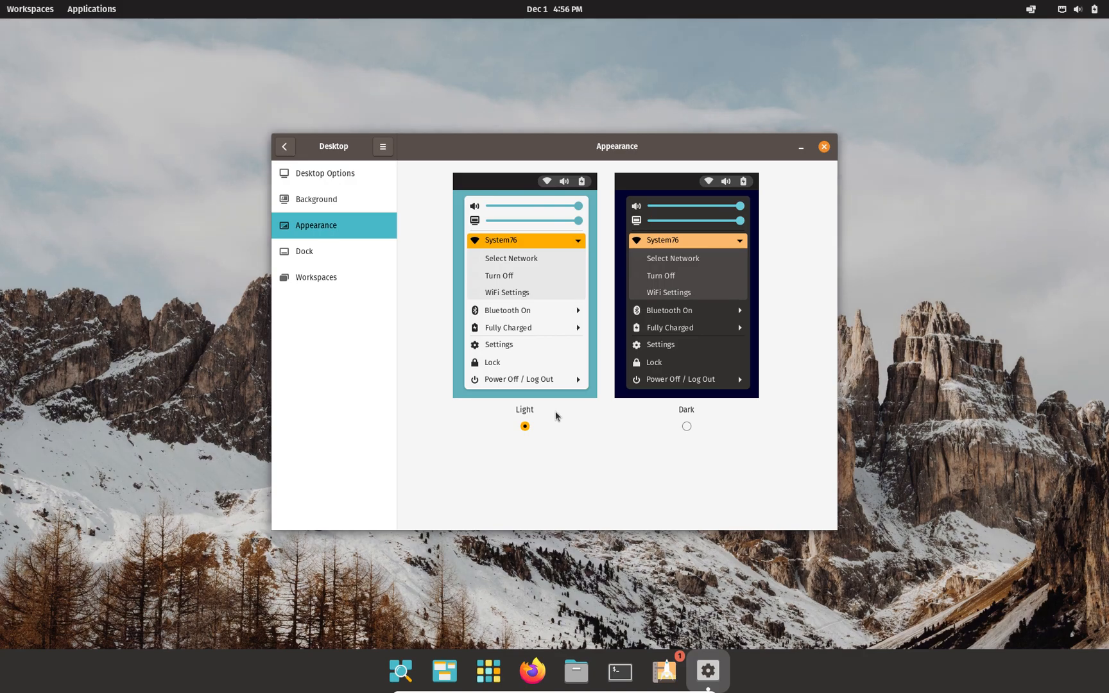
{"action": "mouse_move", "coordinate": [581, 259]}
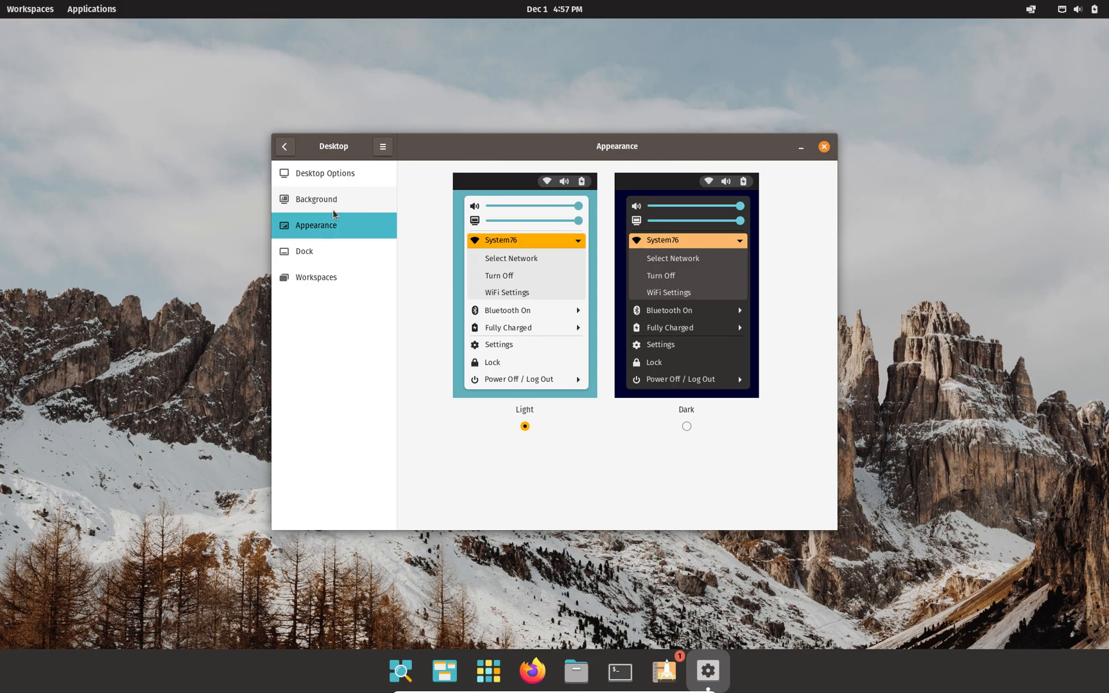
{"action": "mouse_move", "coordinate": [833, 160]}
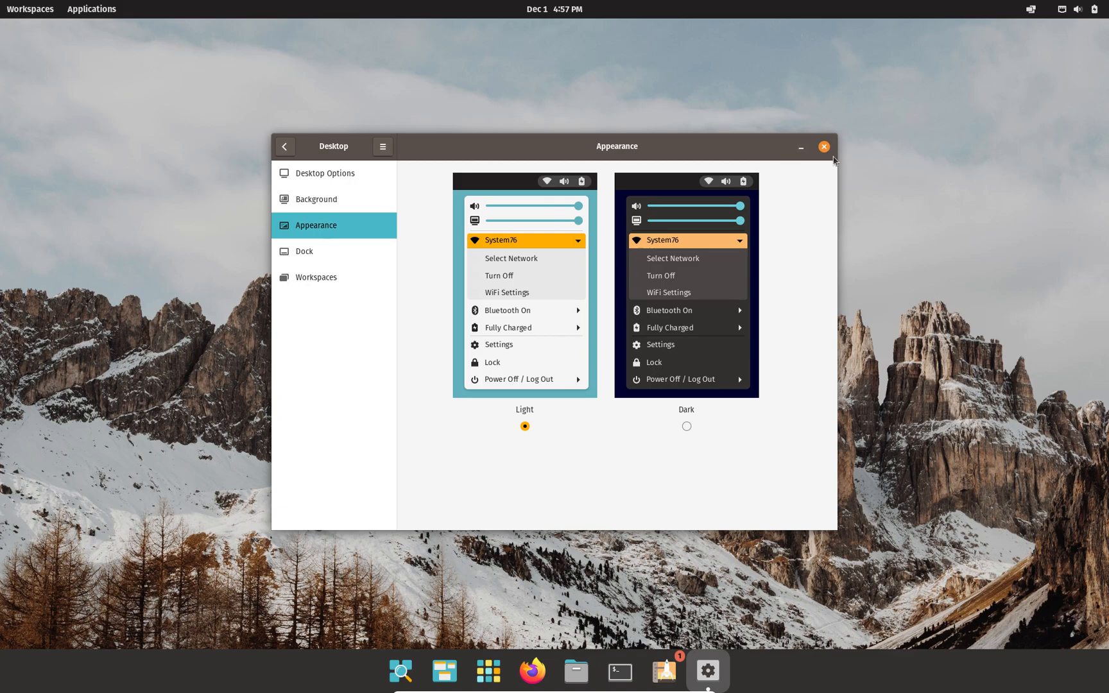
Close Settings and search the Pop!_OS launcher for 'tw' to find Tweaks
{"action": "left_click", "coordinate": [823, 147]}
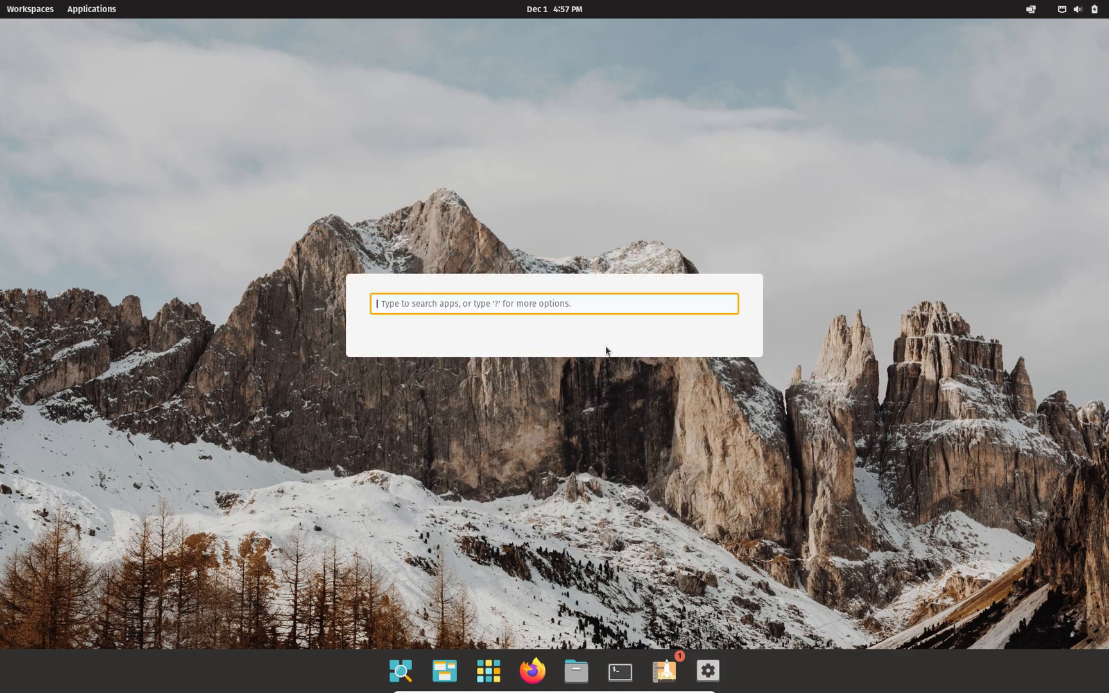
{"action": "type", "text": "tw"}
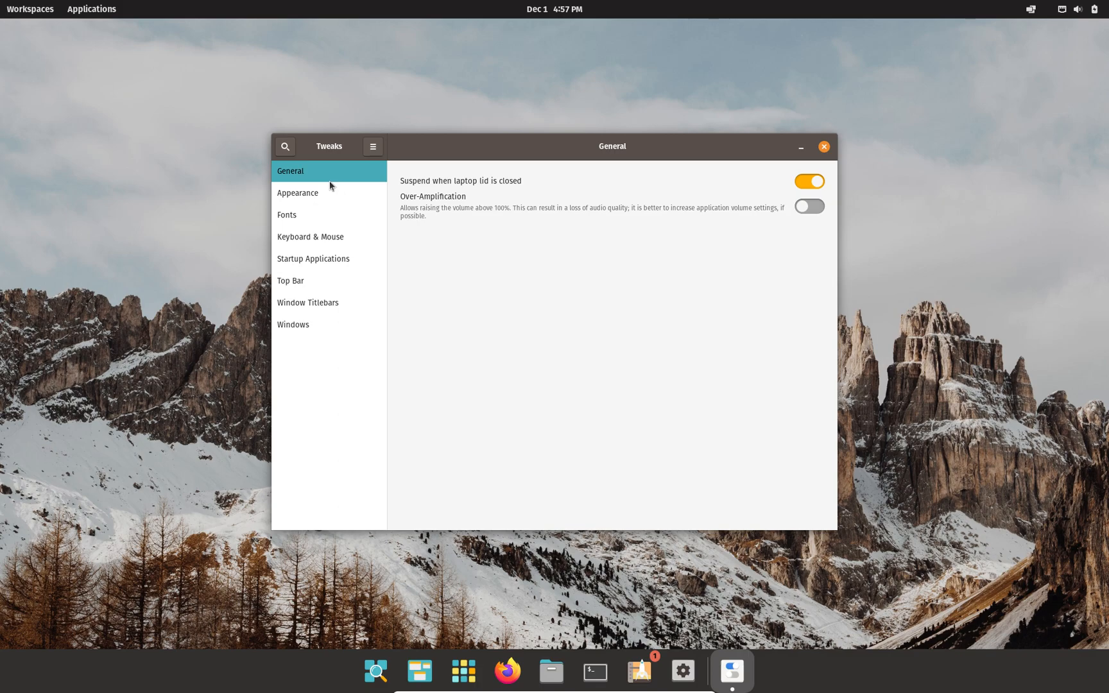
{"action": "mouse_move", "coordinate": [657, 181]}
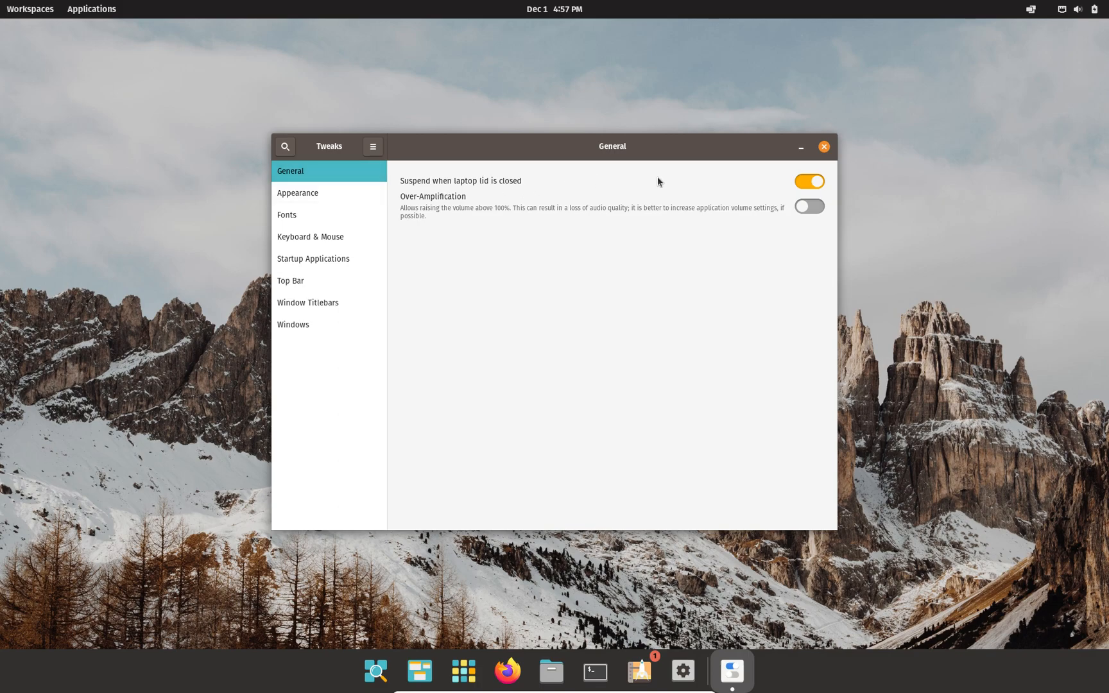
{"action": "mouse_move", "coordinate": [413, 188]}
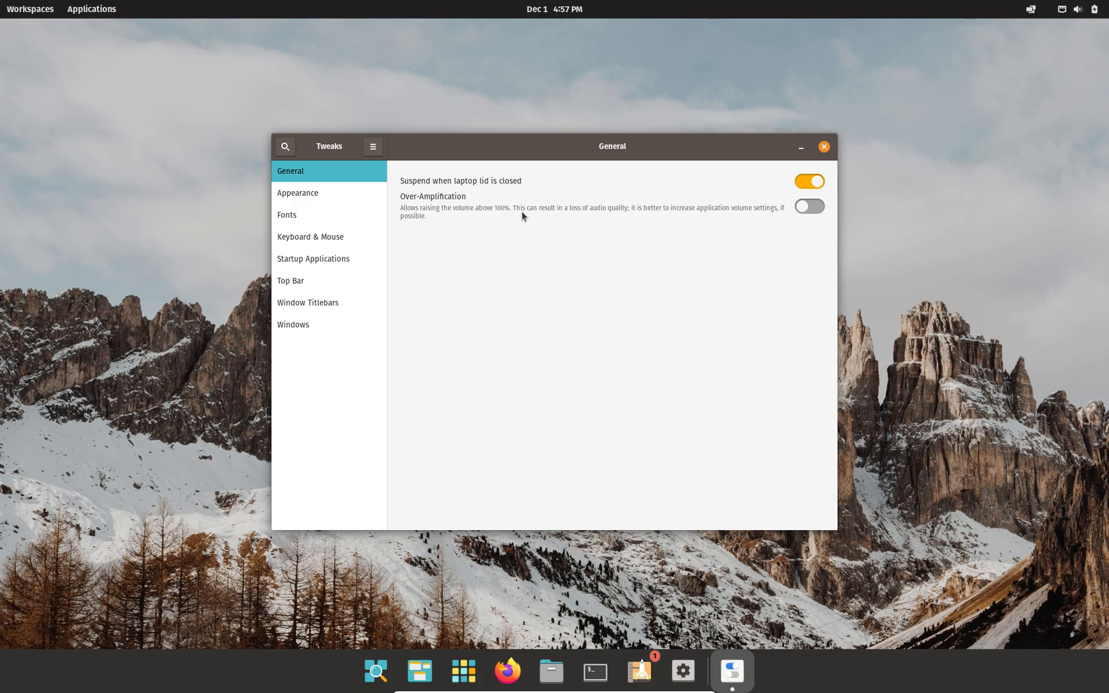
{"action": "mouse_move", "coordinate": [297, 192]}
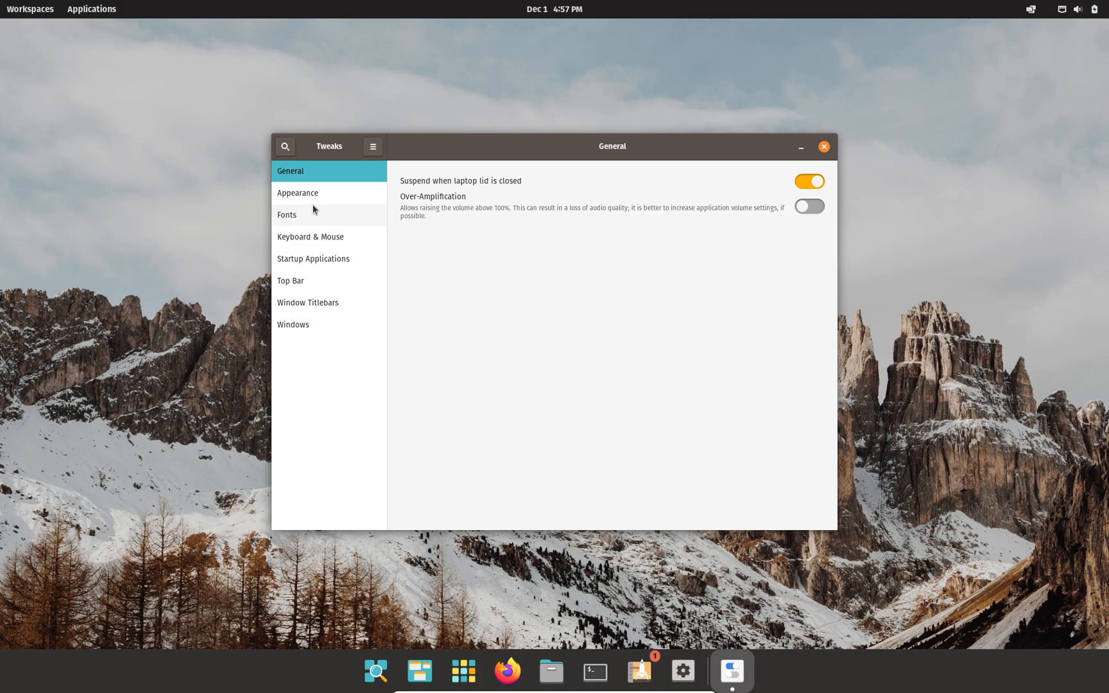
{"action": "mouse_move", "coordinate": [295, 211]}
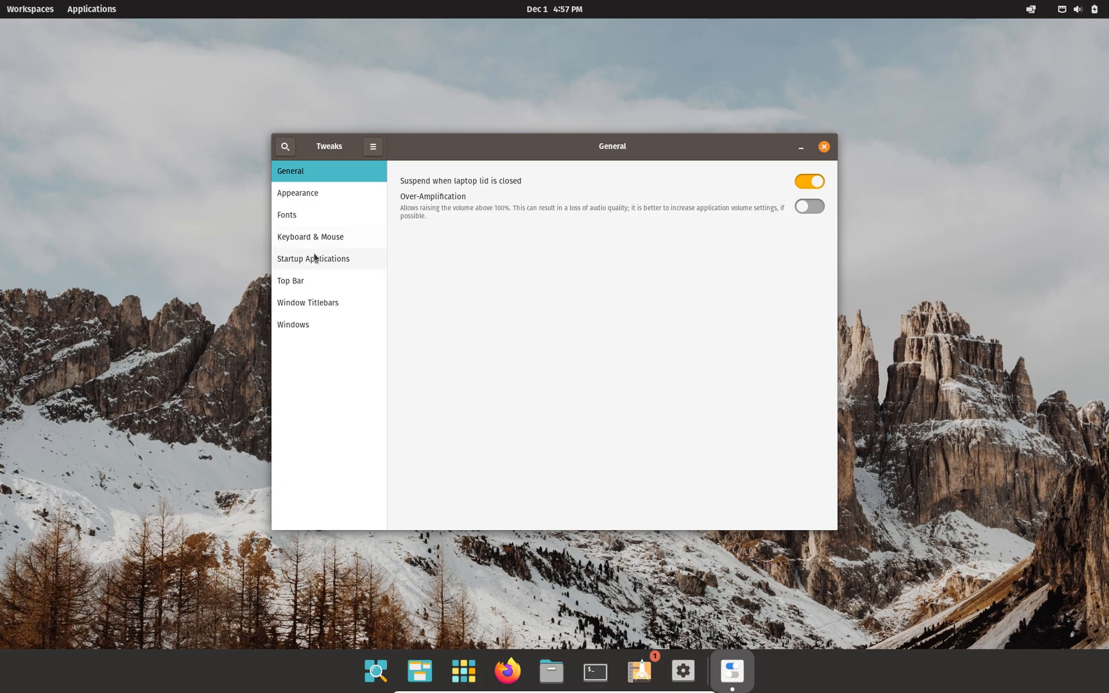
{"action": "mouse_move", "coordinate": [329, 267]}
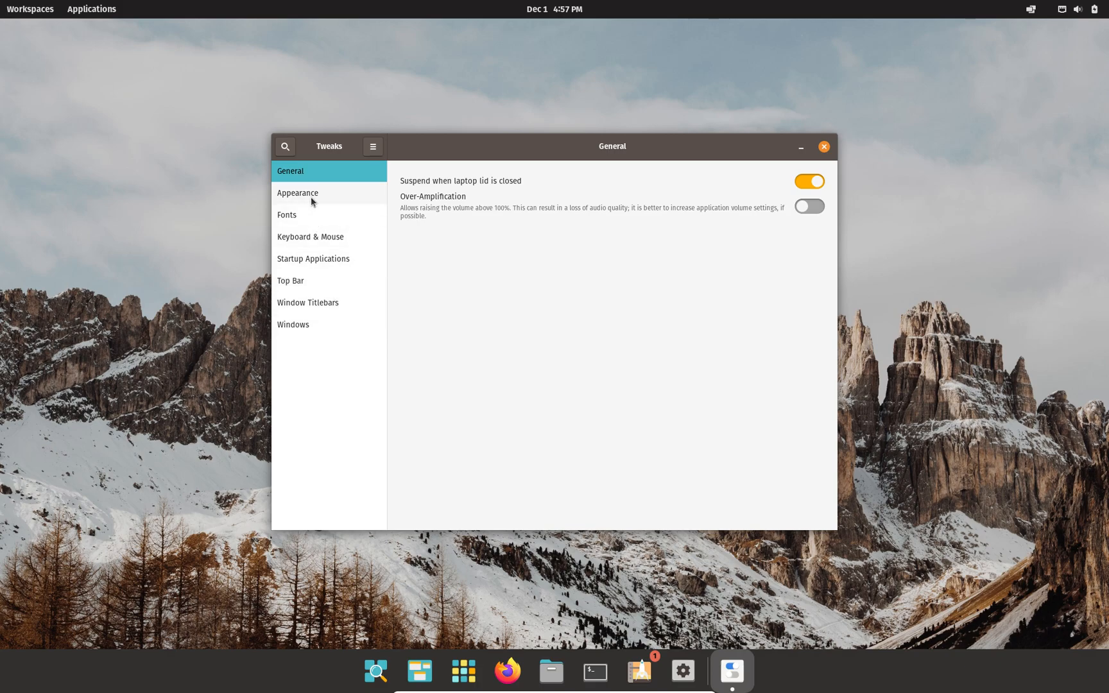
Show the Tweaks Appearance page with theme, background and lock screen options
{"action": "left_click", "coordinate": [297, 192]}
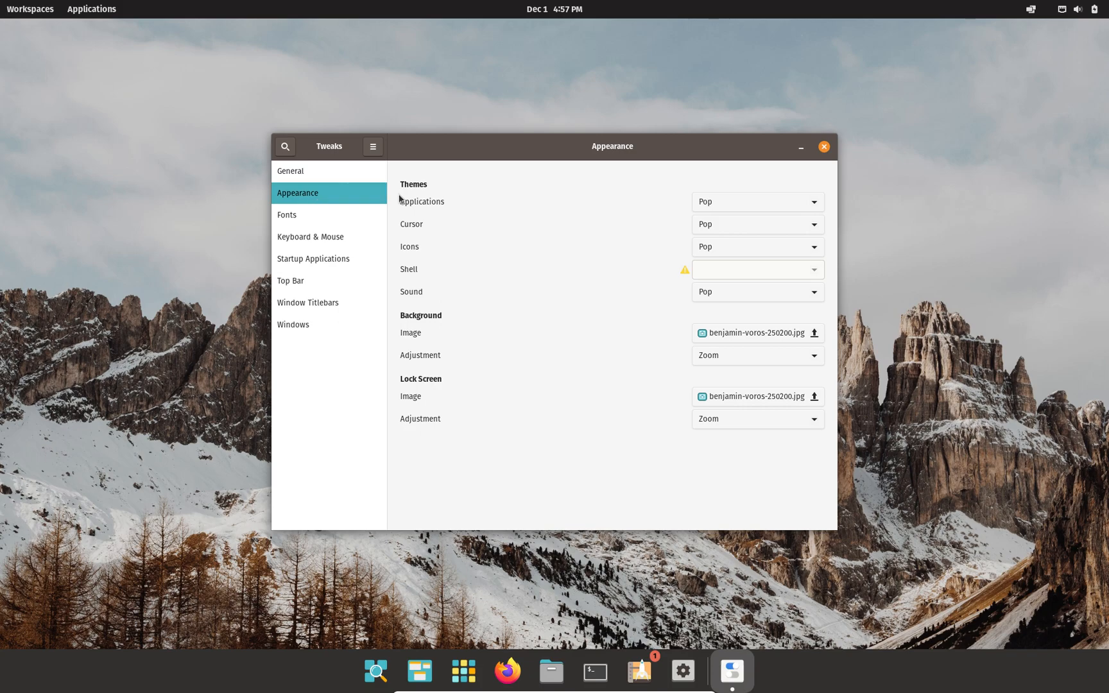
{"action": "mouse_move", "coordinate": [688, 199]}
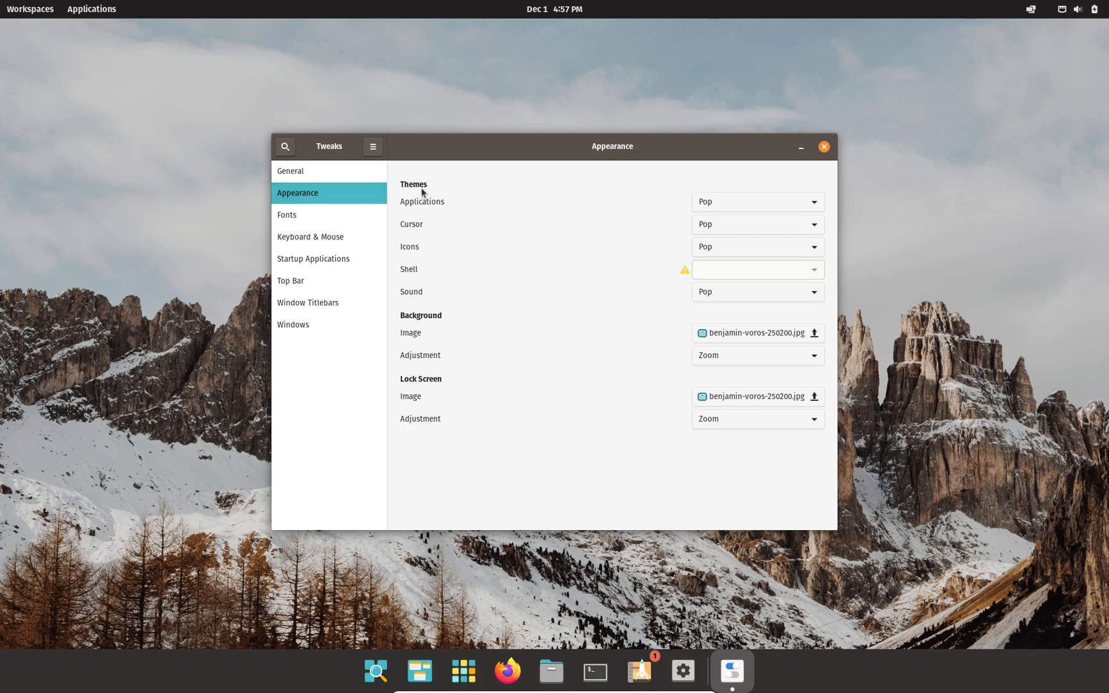
{"action": "mouse_move", "coordinate": [429, 295]}
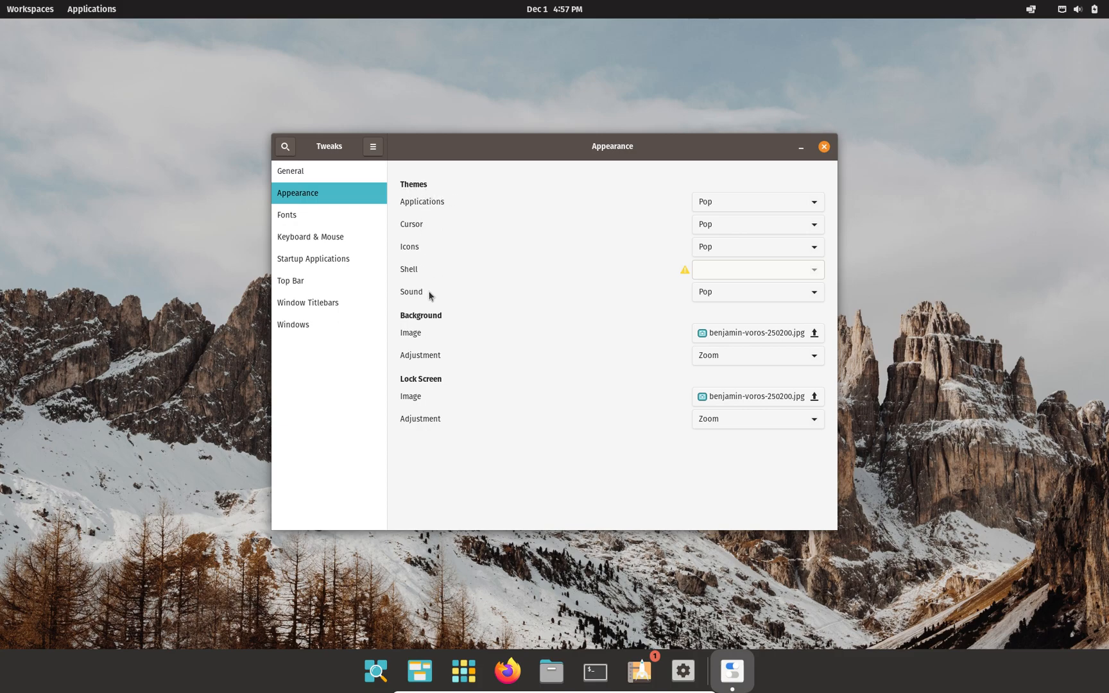
{"action": "mouse_move", "coordinate": [321, 210]}
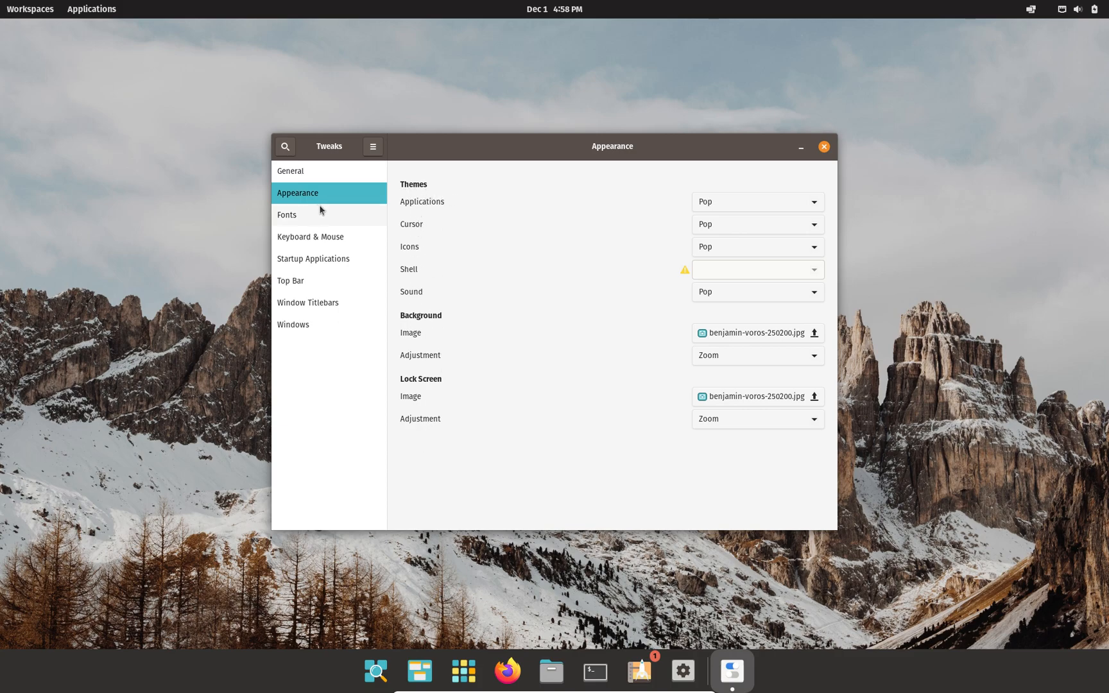
{"action": "mouse_move", "coordinate": [416, 192]}
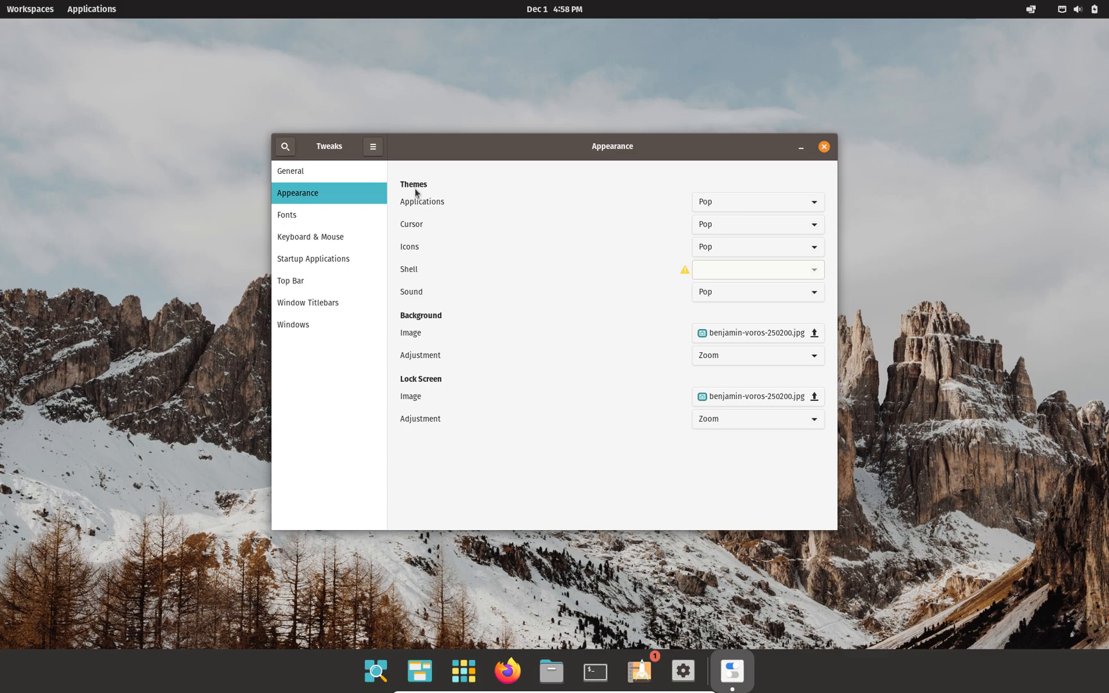
{"action": "mouse_move", "coordinate": [412, 226]}
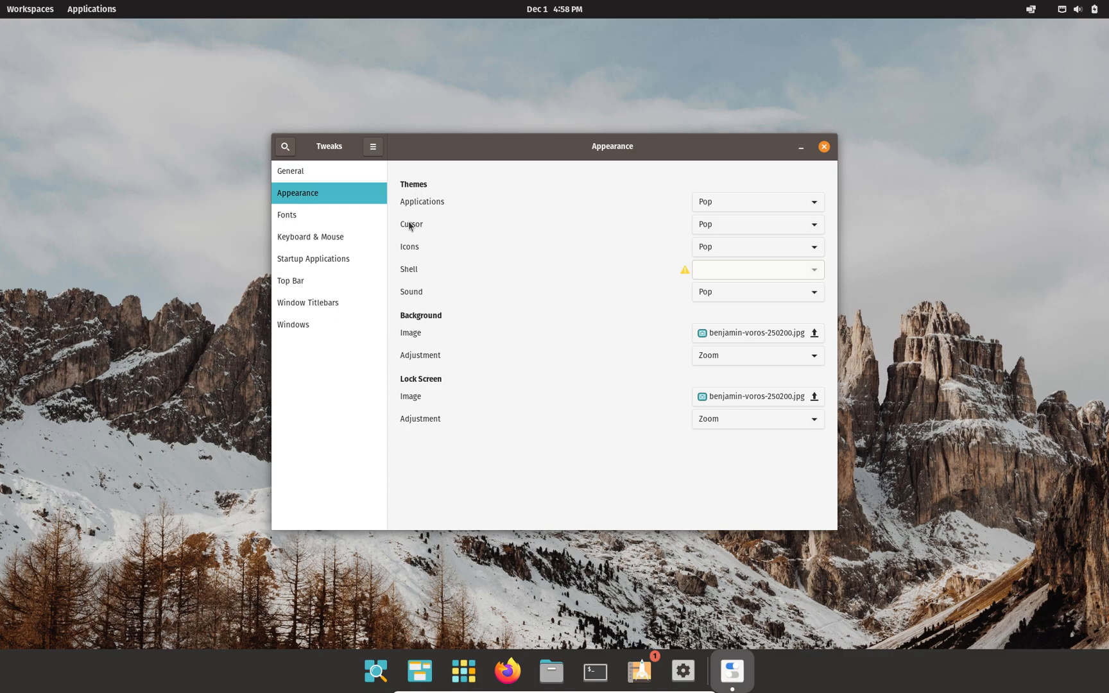
{"action": "mouse_move", "coordinate": [415, 286]}
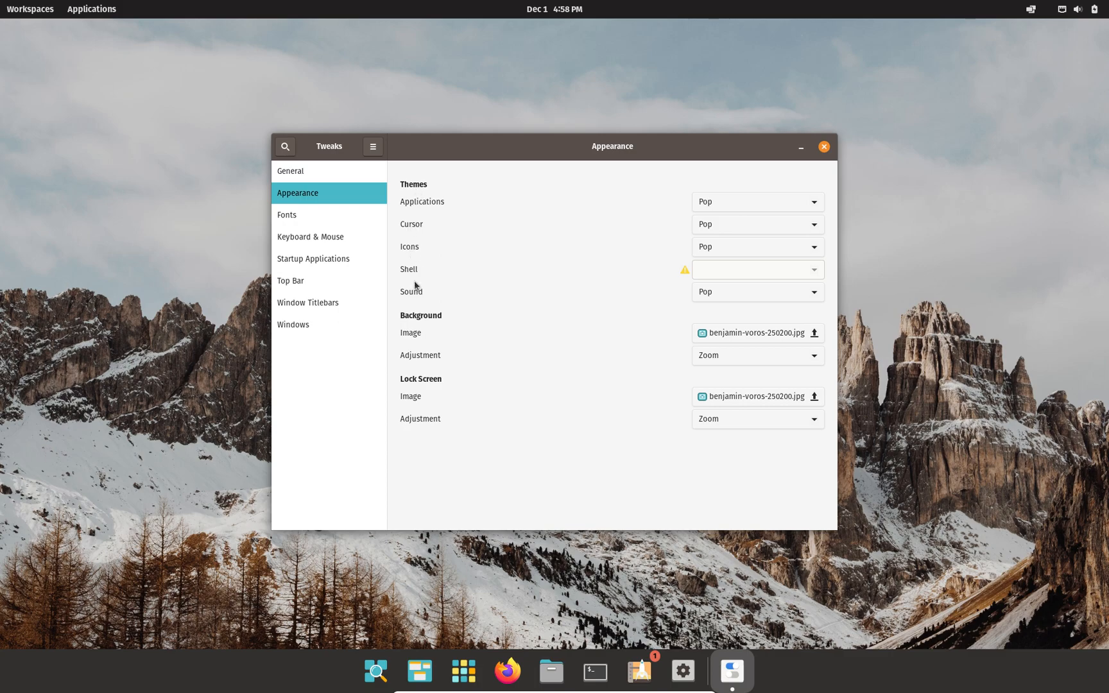
{"action": "mouse_move", "coordinate": [465, 316]}
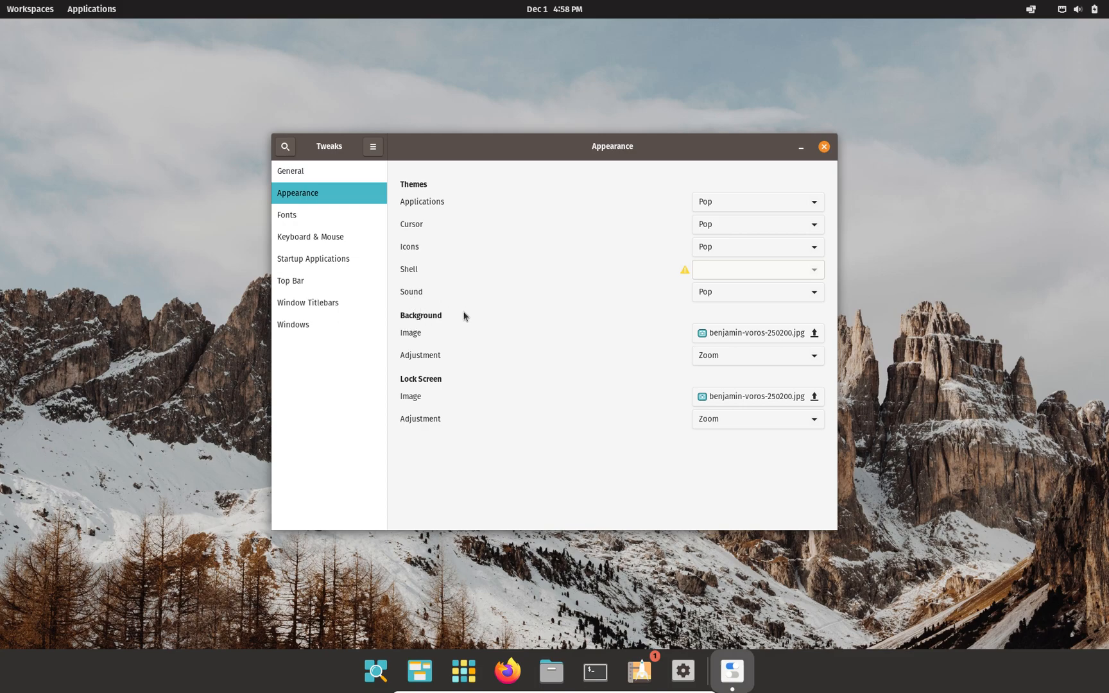
{"action": "mouse_move", "coordinate": [654, 385]}
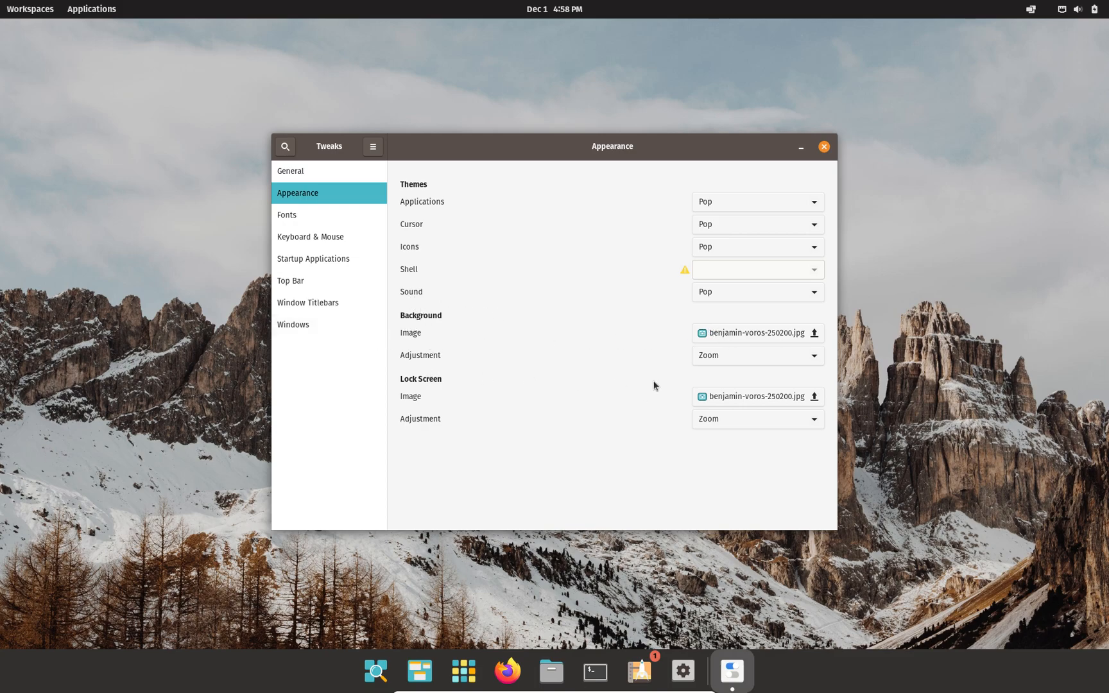
{"action": "mouse_move", "coordinate": [719, 212]}
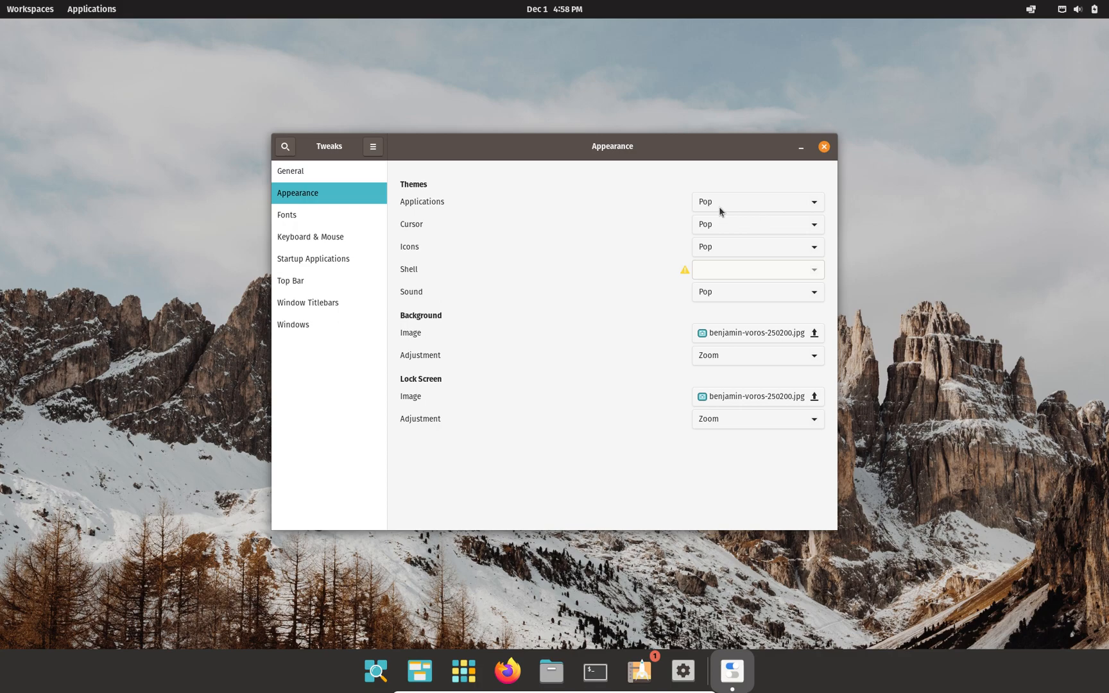
{"action": "mouse_move", "coordinate": [402, 156]}
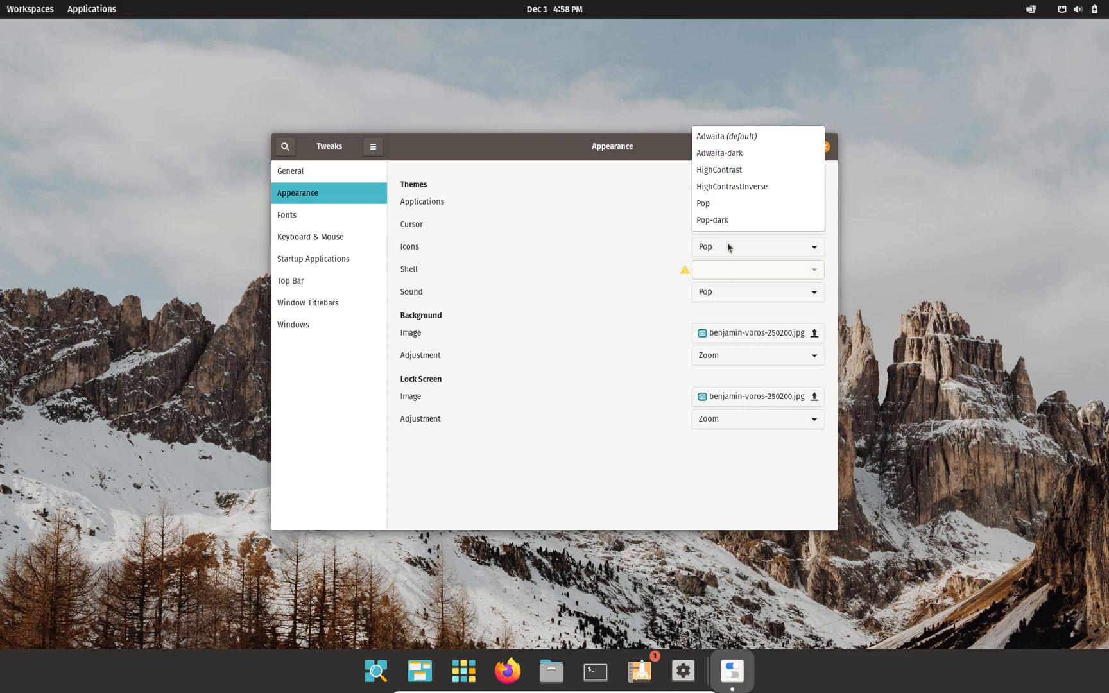
{"action": "mouse_move", "coordinate": [716, 202]}
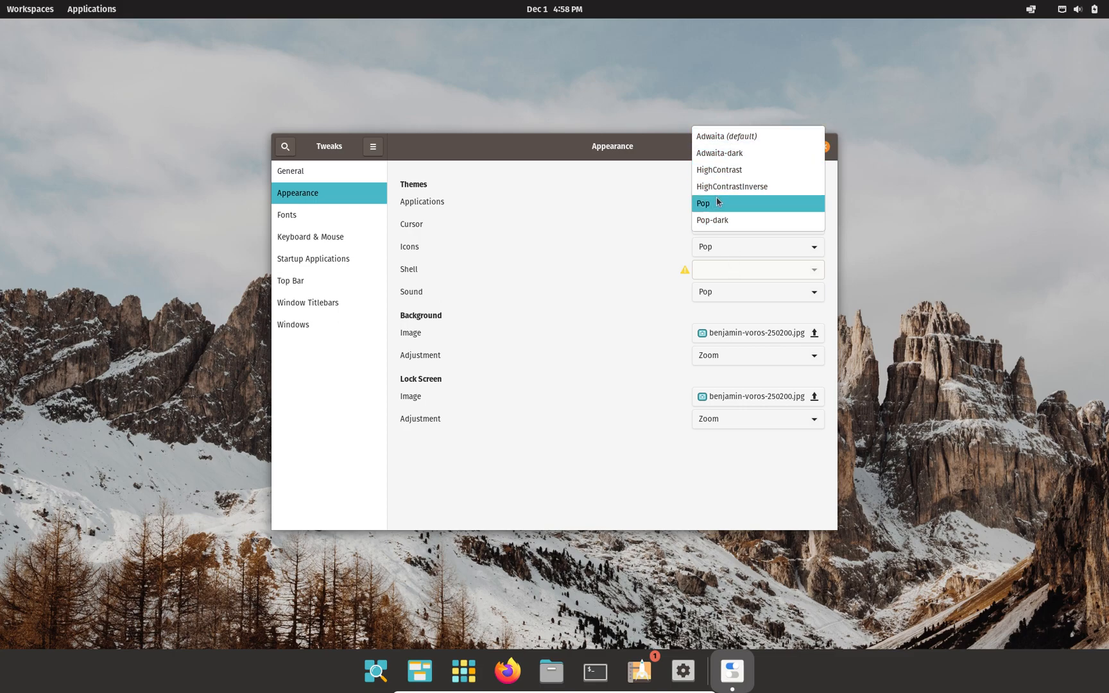
Switch the Applications theme to Adwaita, then restore it to Pop
{"action": "left_click", "coordinate": [725, 136]}
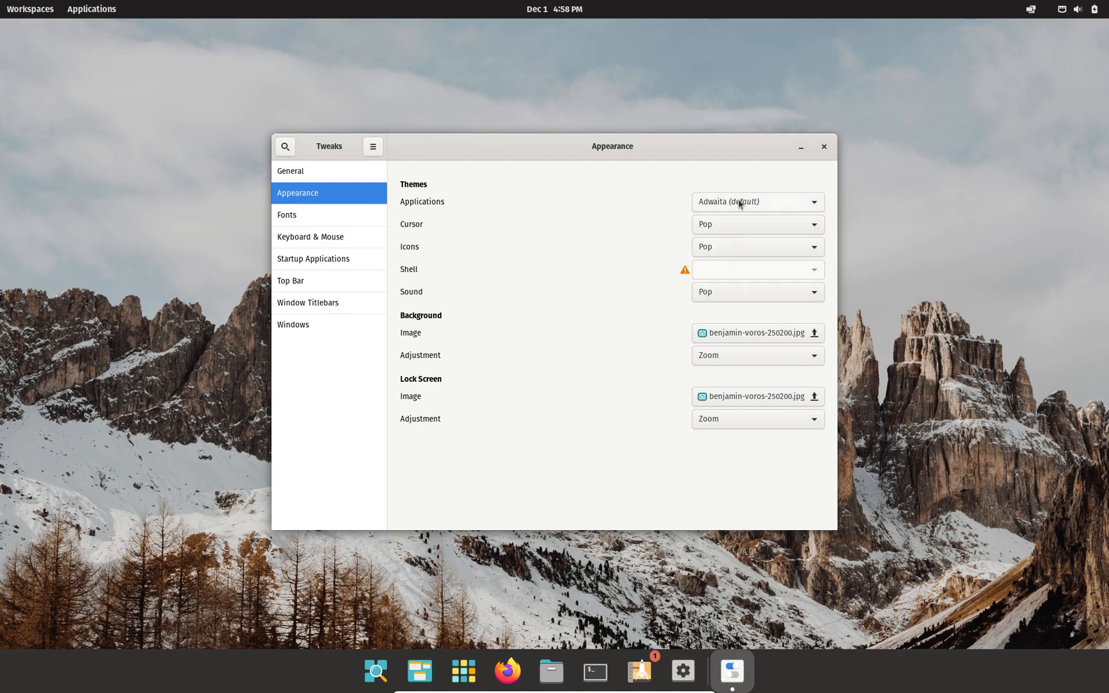
{"action": "left_click", "coordinate": [757, 201]}
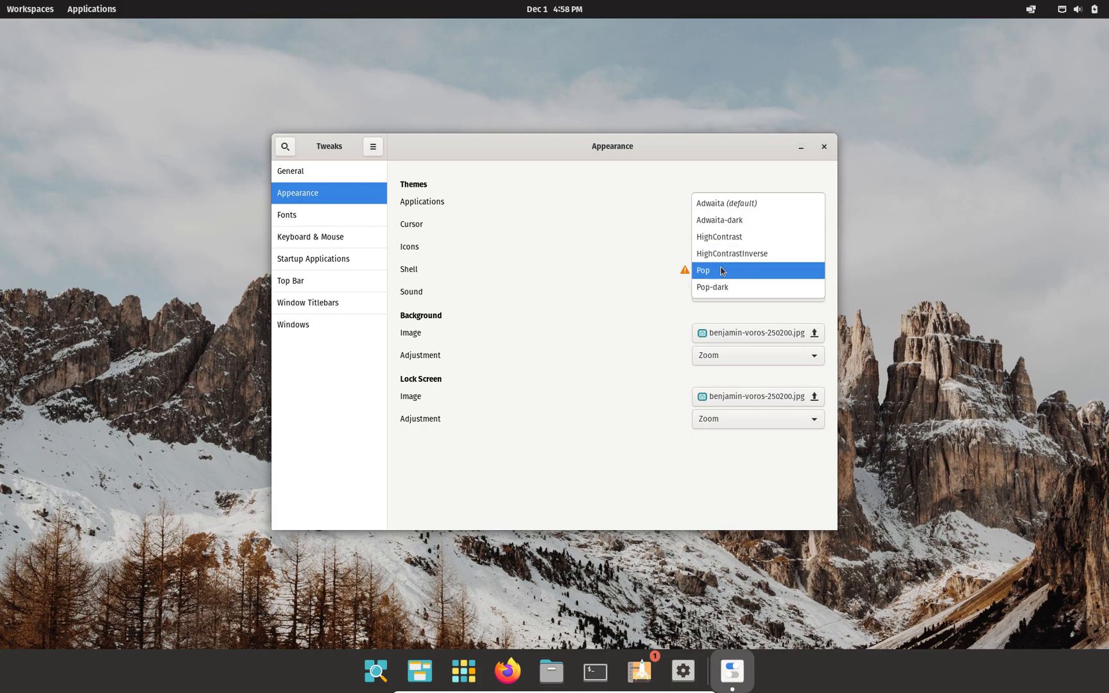
{"action": "left_click", "coordinate": [703, 270]}
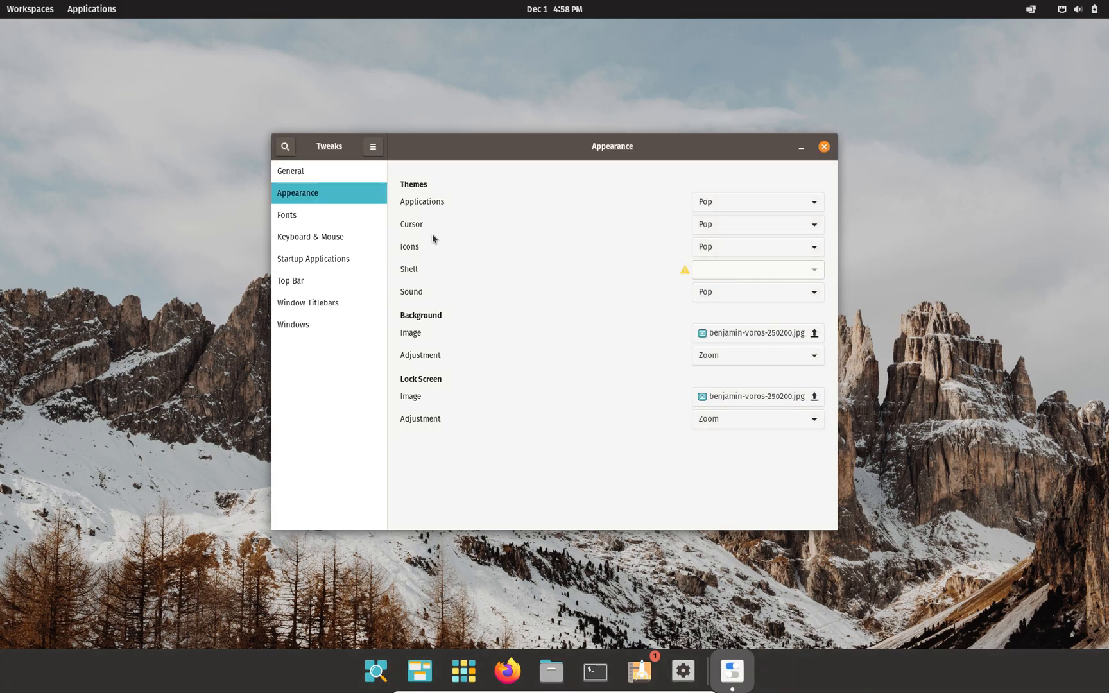
{"action": "left_click", "coordinate": [757, 202]}
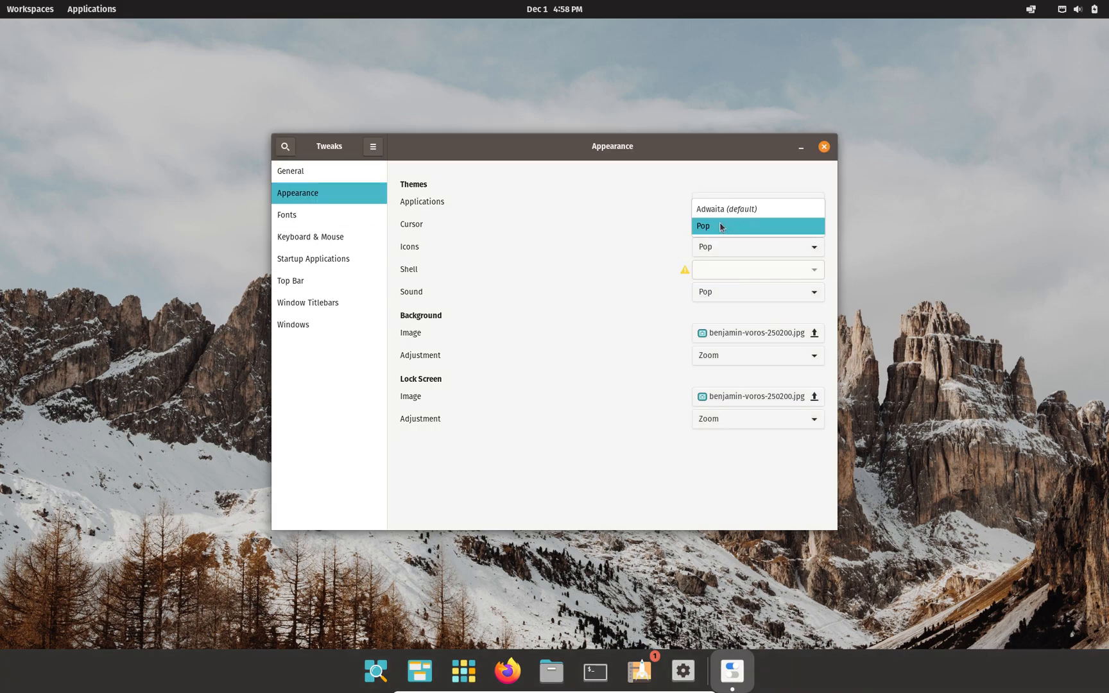
{"action": "mouse_move", "coordinate": [725, 209]}
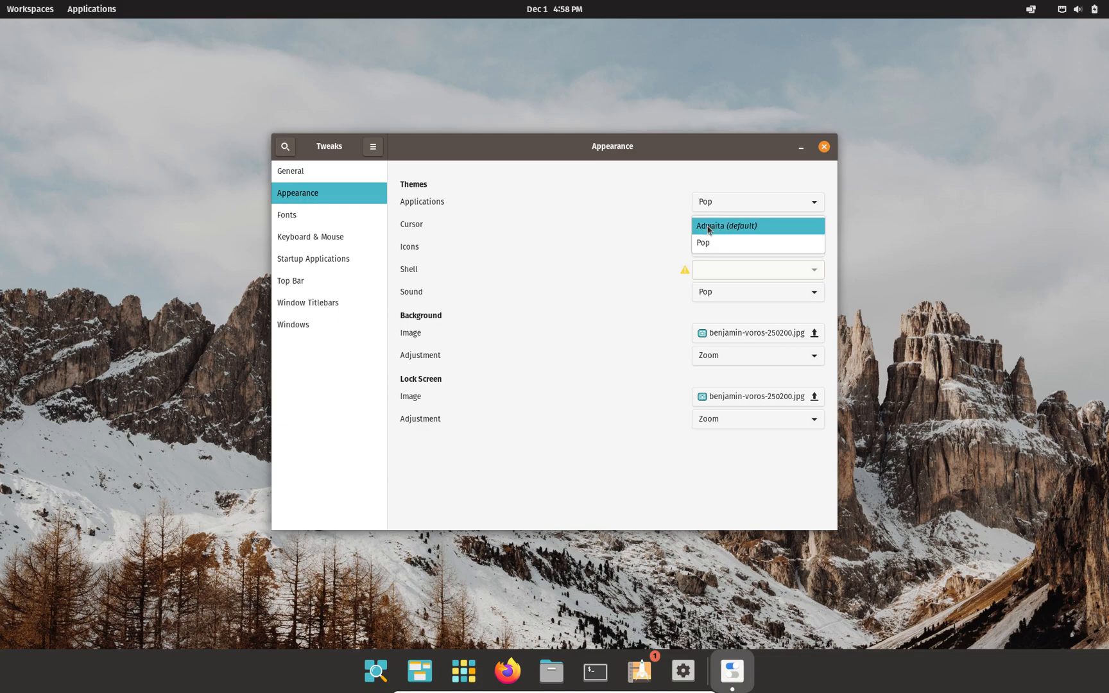
{"action": "left_click", "coordinate": [704, 242]}
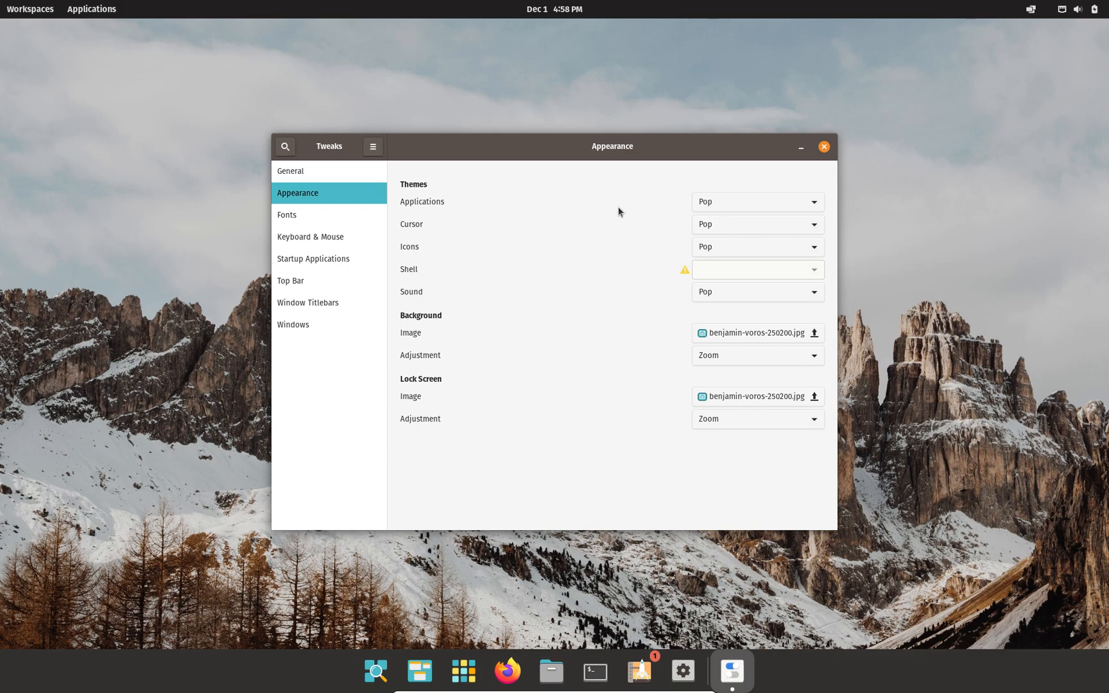
{"action": "mouse_move", "coordinate": [698, 232]}
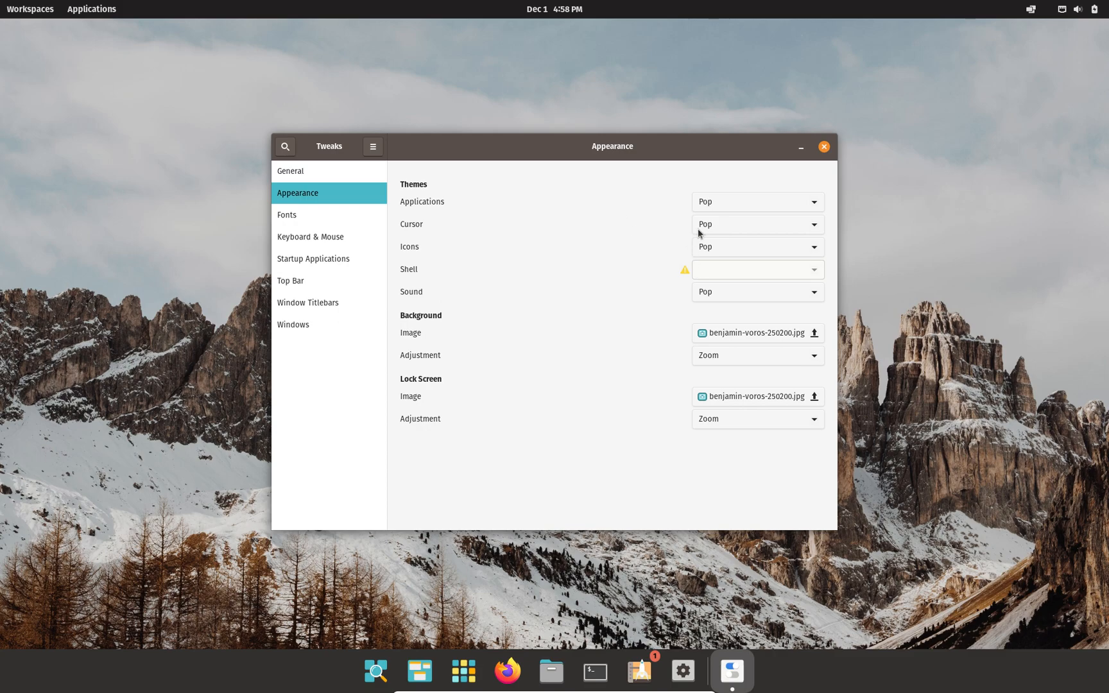
{"action": "mouse_move", "coordinate": [392, 261]}
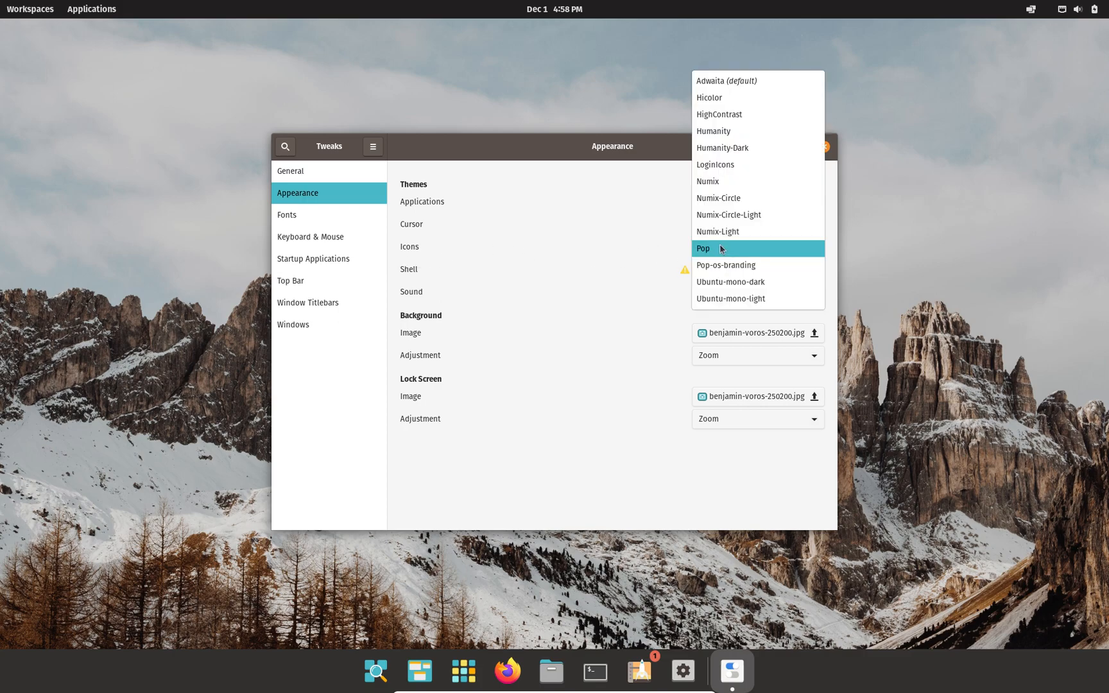
{"action": "left_click", "coordinate": [703, 248]}
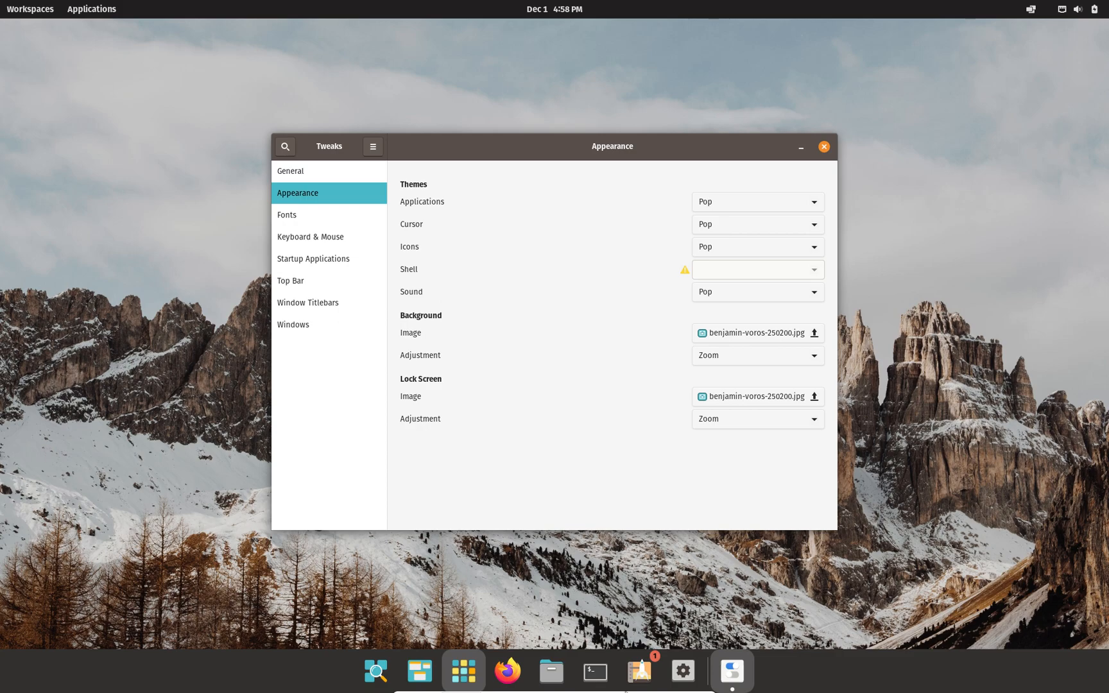
{"action": "mouse_move", "coordinate": [711, 249]}
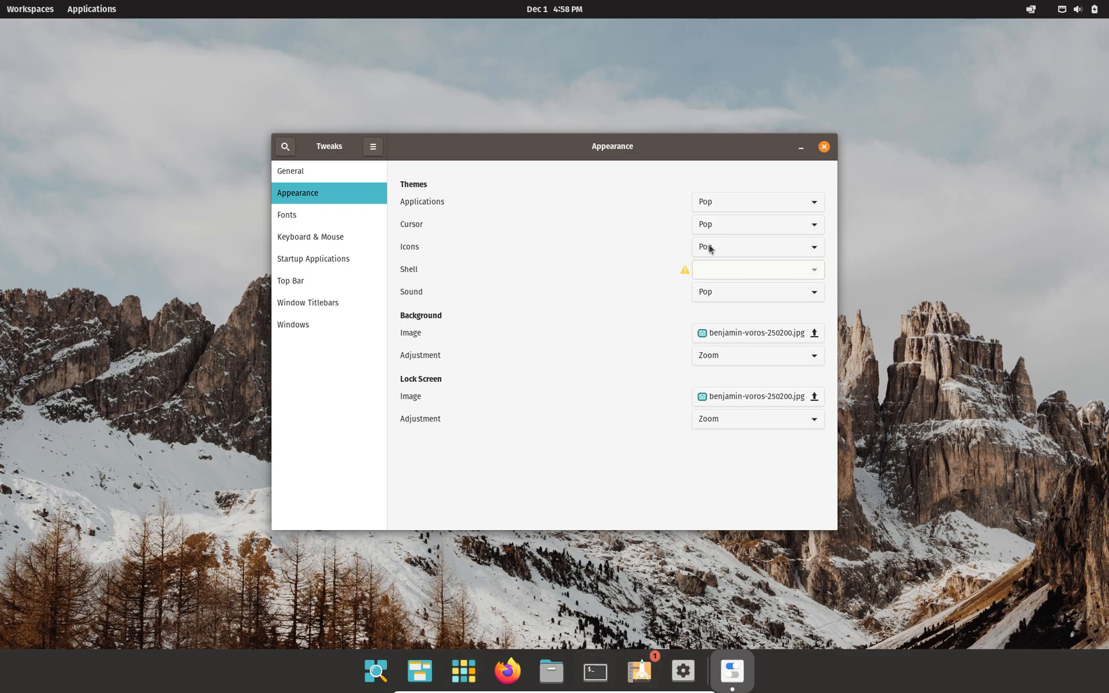
{"action": "left_click", "coordinate": [756, 247]}
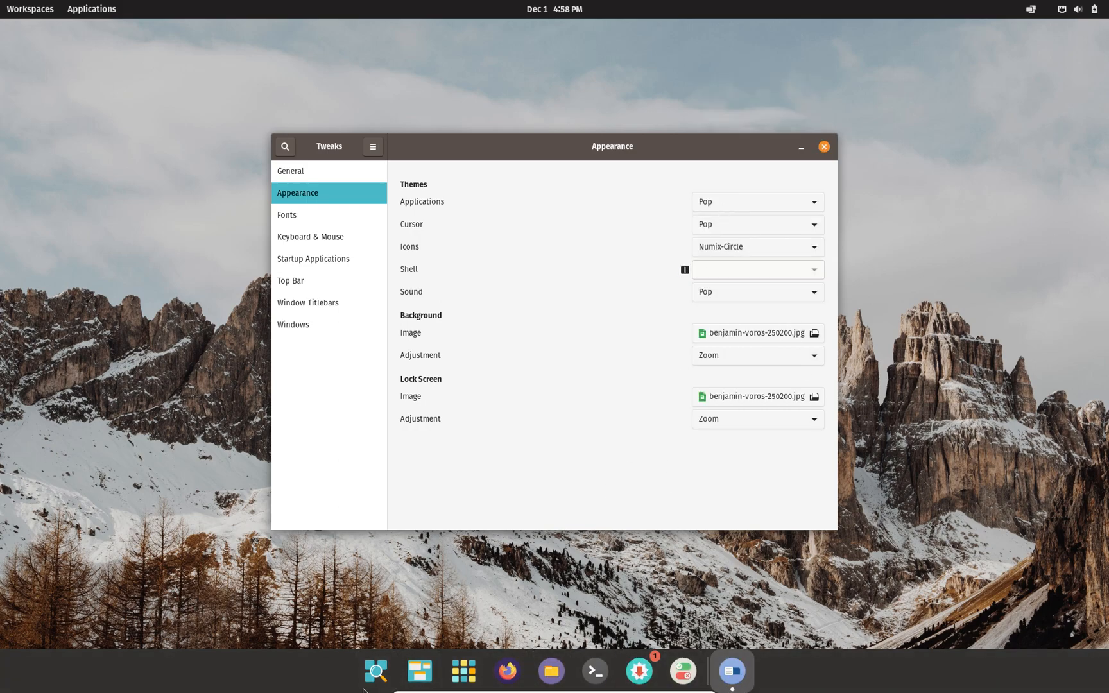
{"action": "mouse_move", "coordinate": [551, 670]}
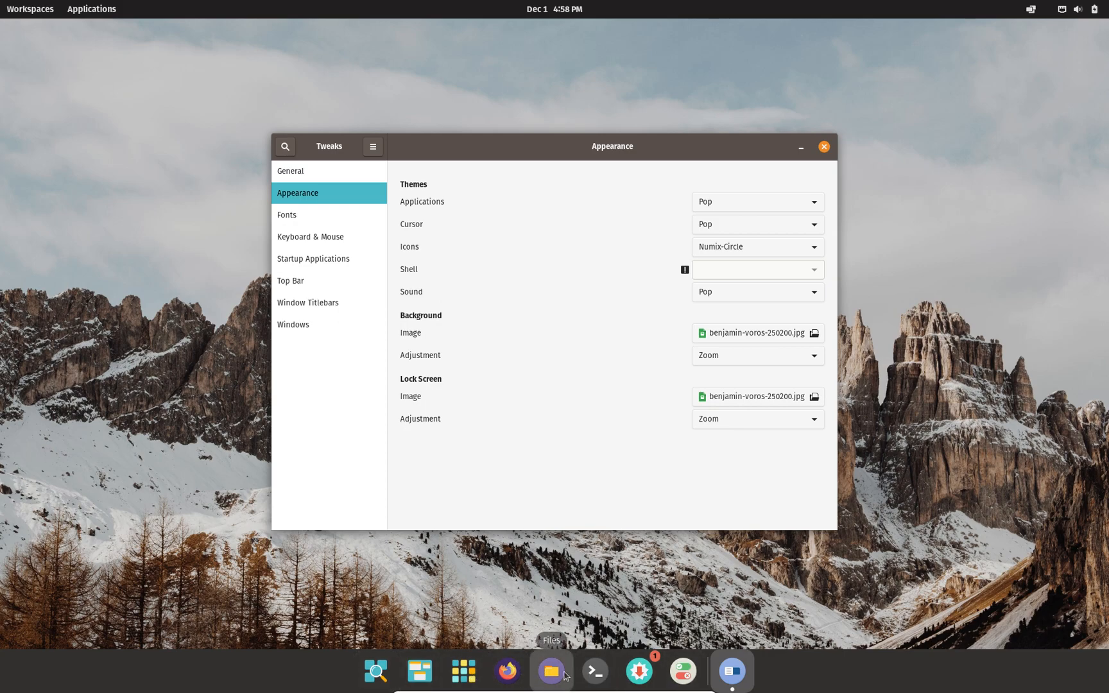
{"action": "mouse_move", "coordinate": [434, 427]}
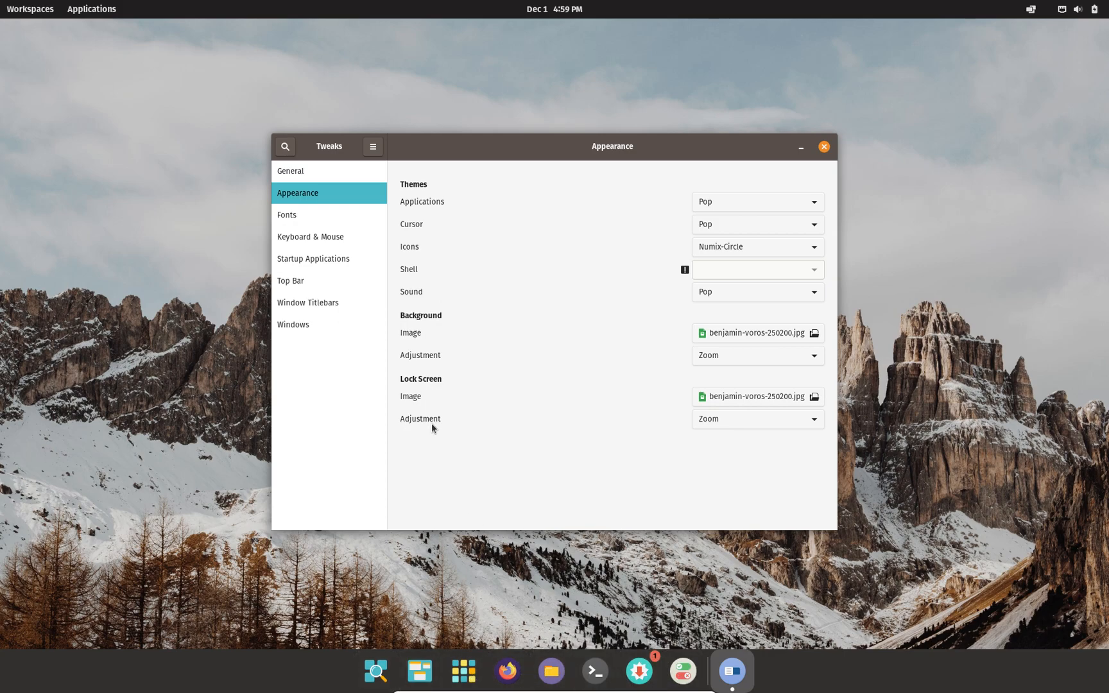
{"action": "left_click", "coordinate": [756, 269]}
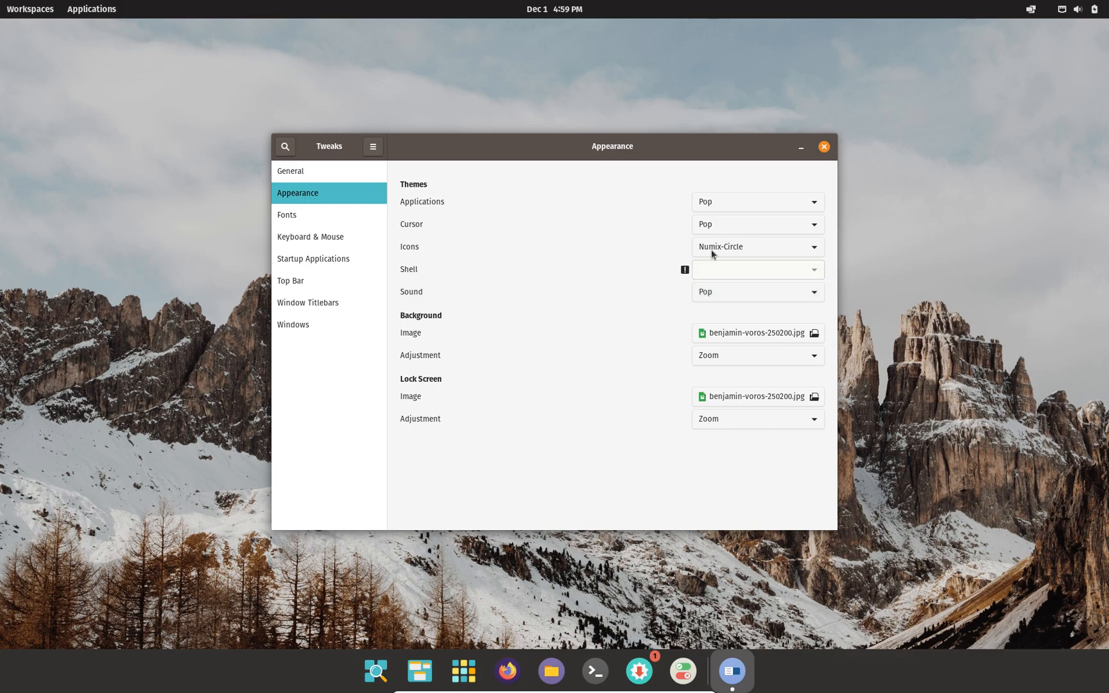
{"action": "left_click", "coordinate": [757, 246]}
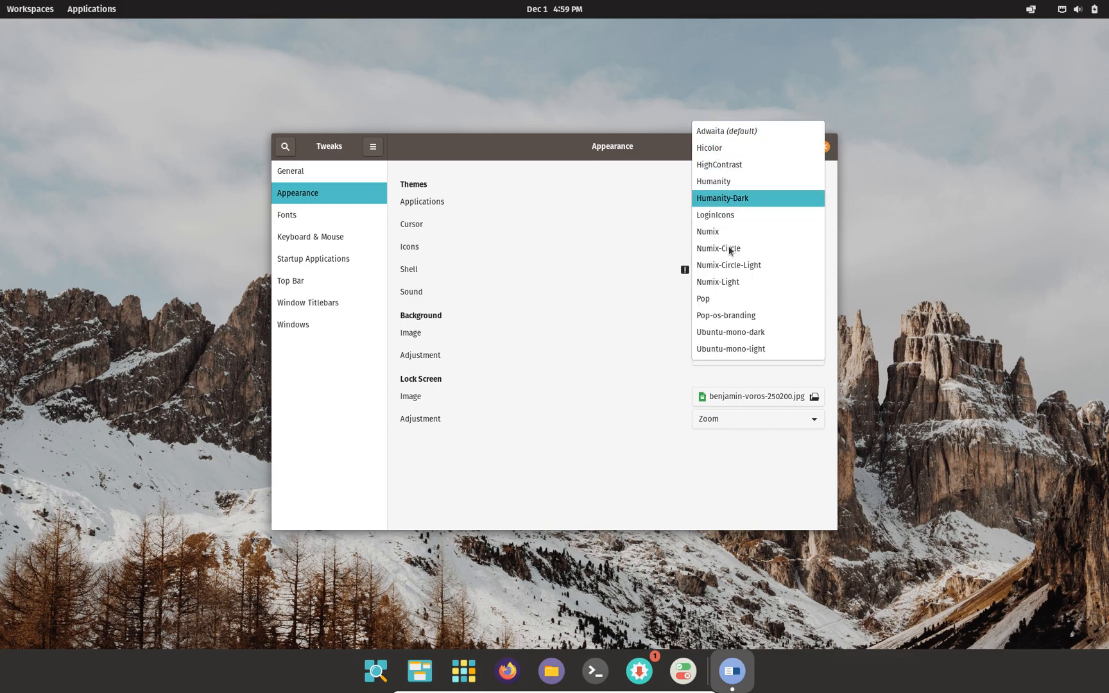
{"action": "left_click", "coordinate": [703, 298]}
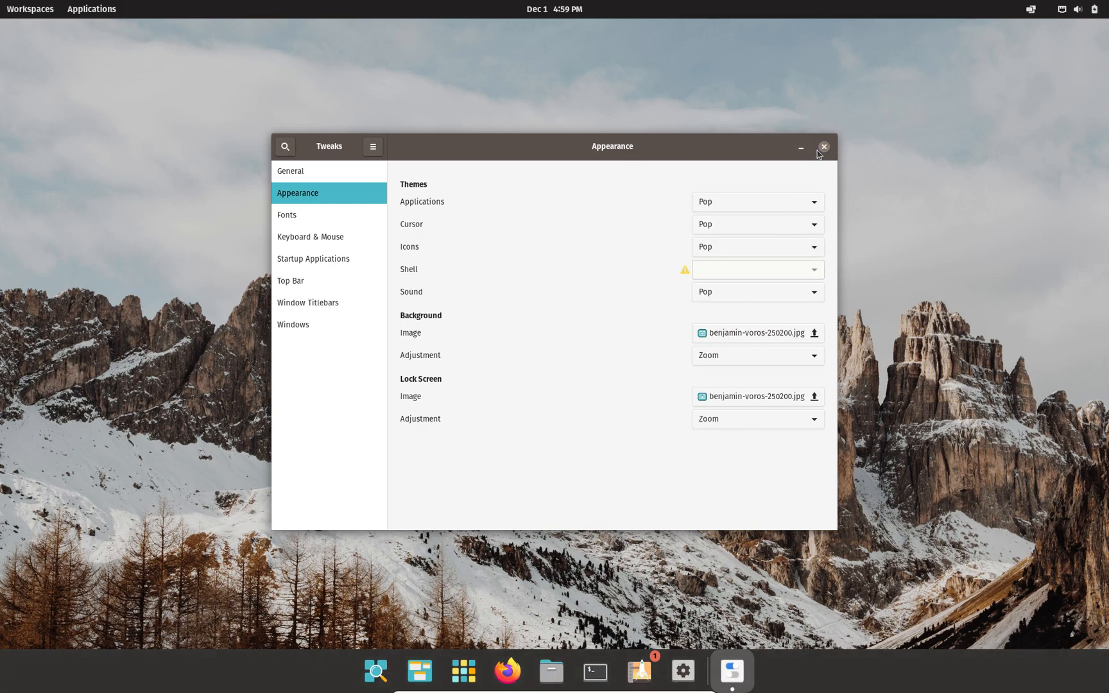
In Window Titlebars, review the Double-Click action and keep Toggle Maximize
{"action": "left_click", "coordinate": [308, 303]}
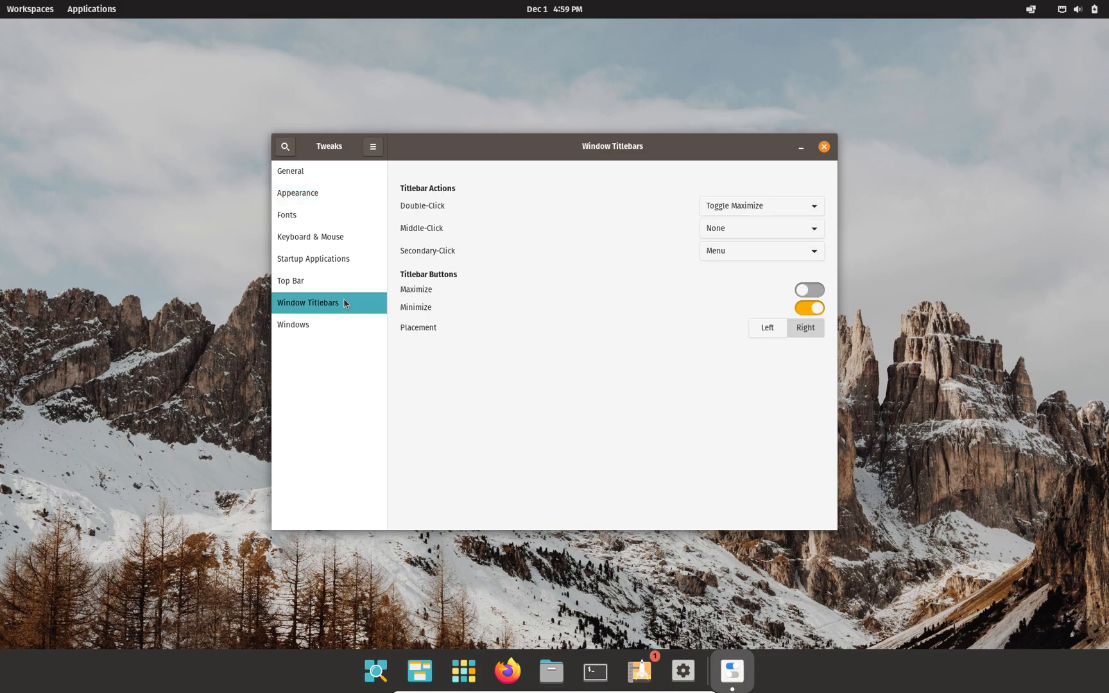
{"action": "left_click", "coordinate": [760, 205]}
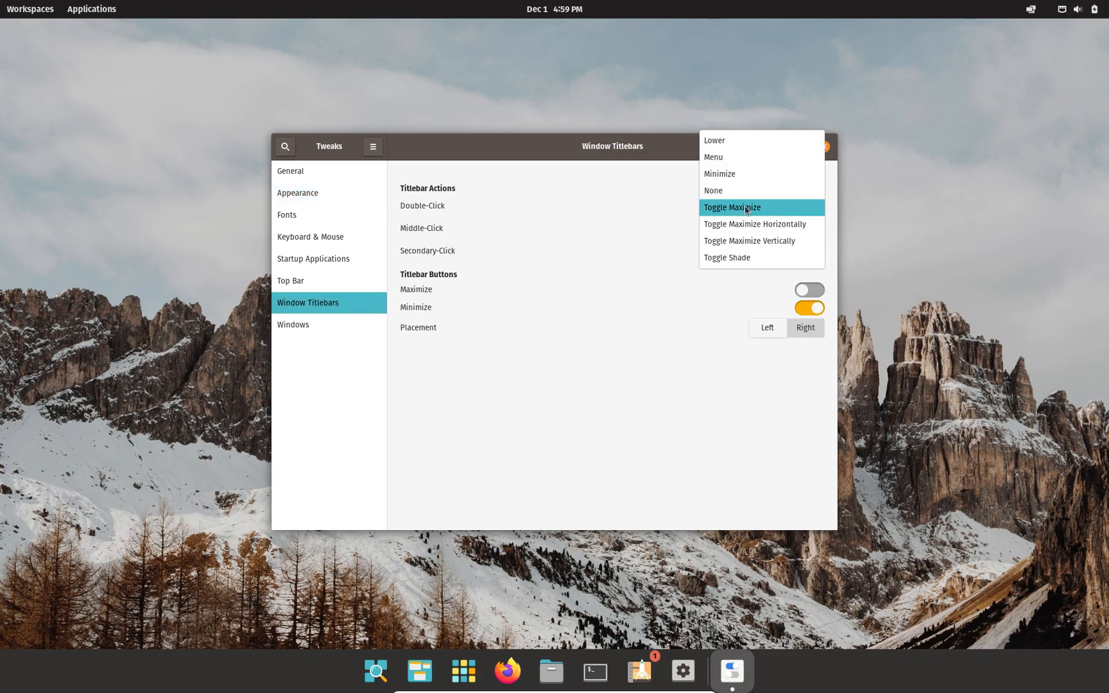
{"action": "mouse_move", "coordinate": [736, 140]}
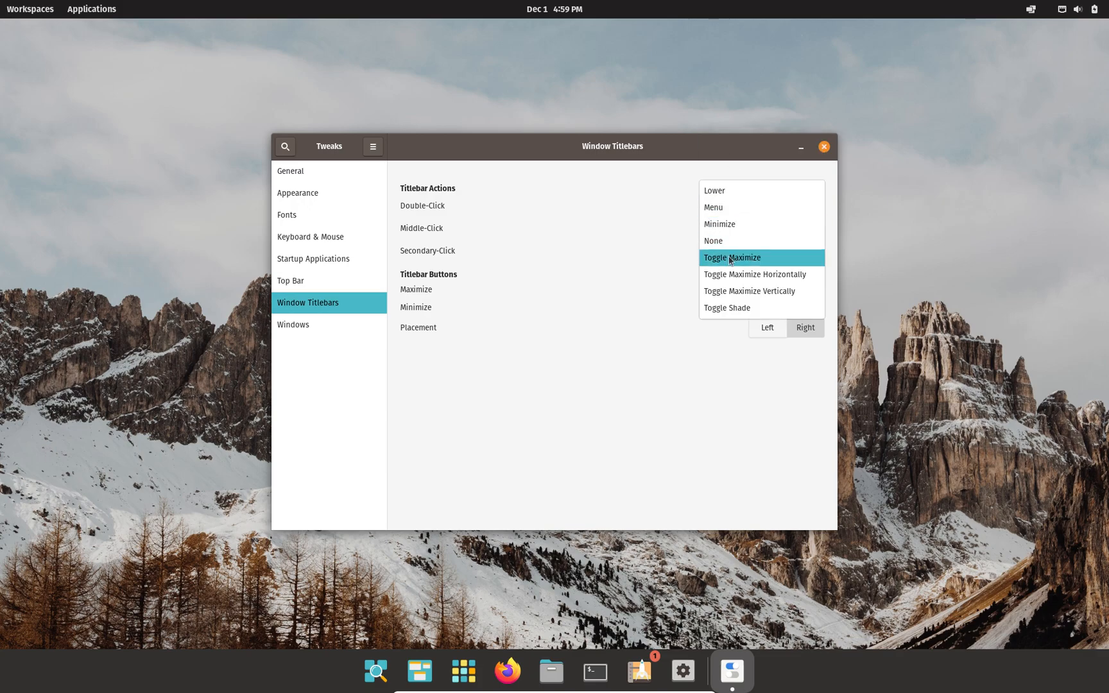
{"action": "left_click", "coordinate": [732, 257]}
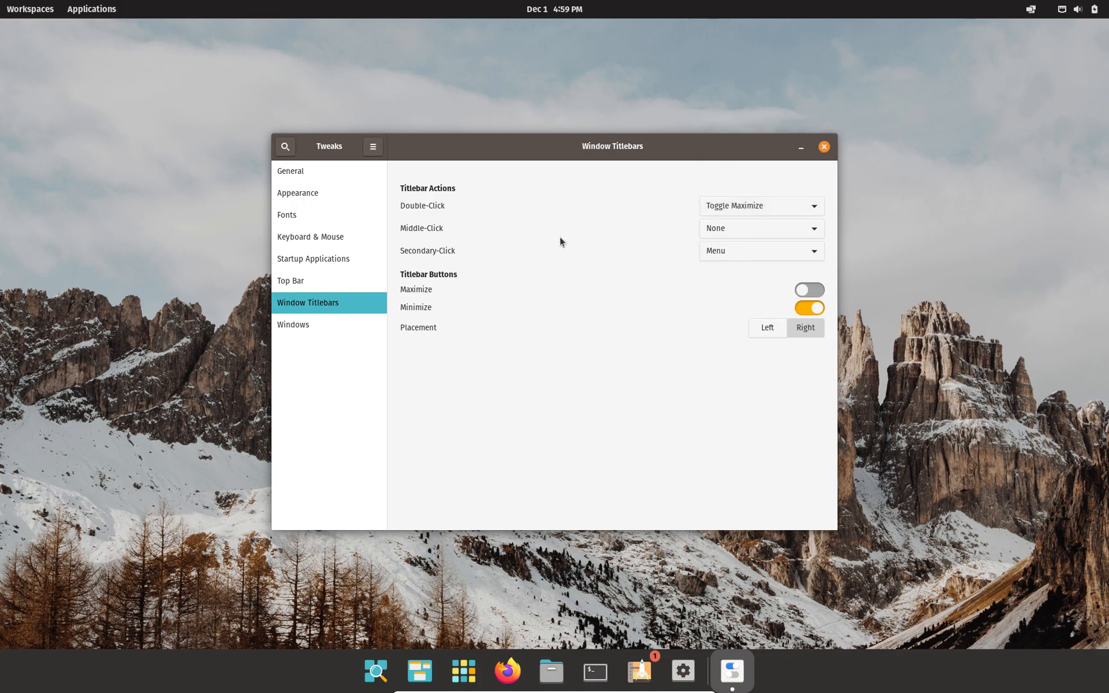
{"action": "mouse_move", "coordinate": [833, 171]}
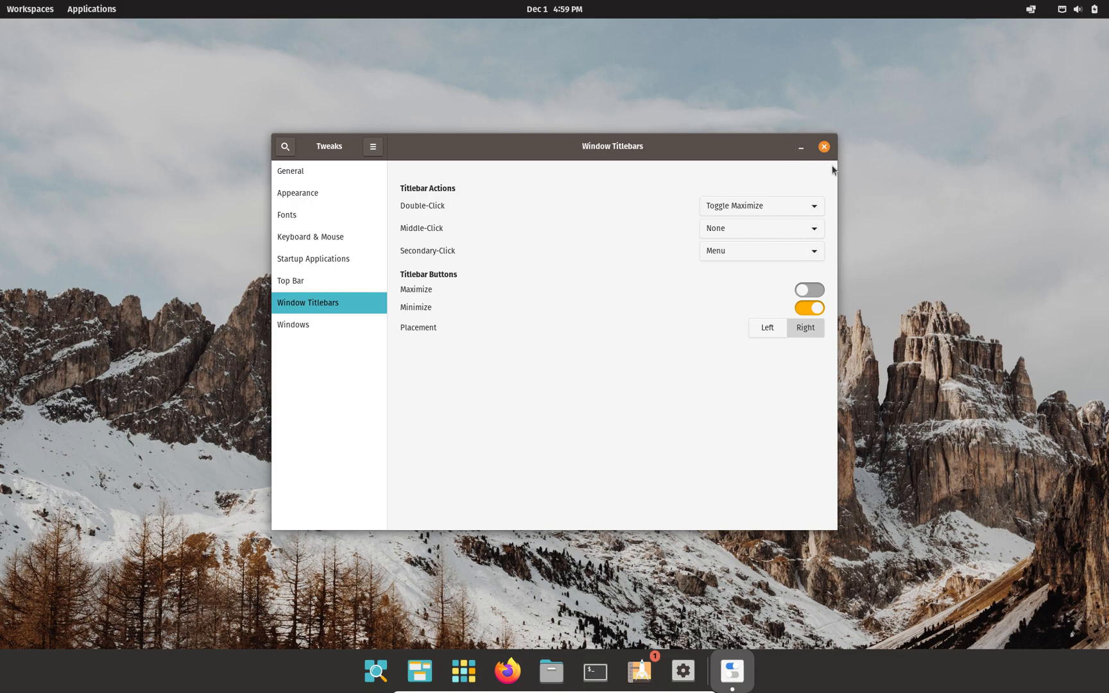
{"action": "mouse_move", "coordinate": [786, 269]}
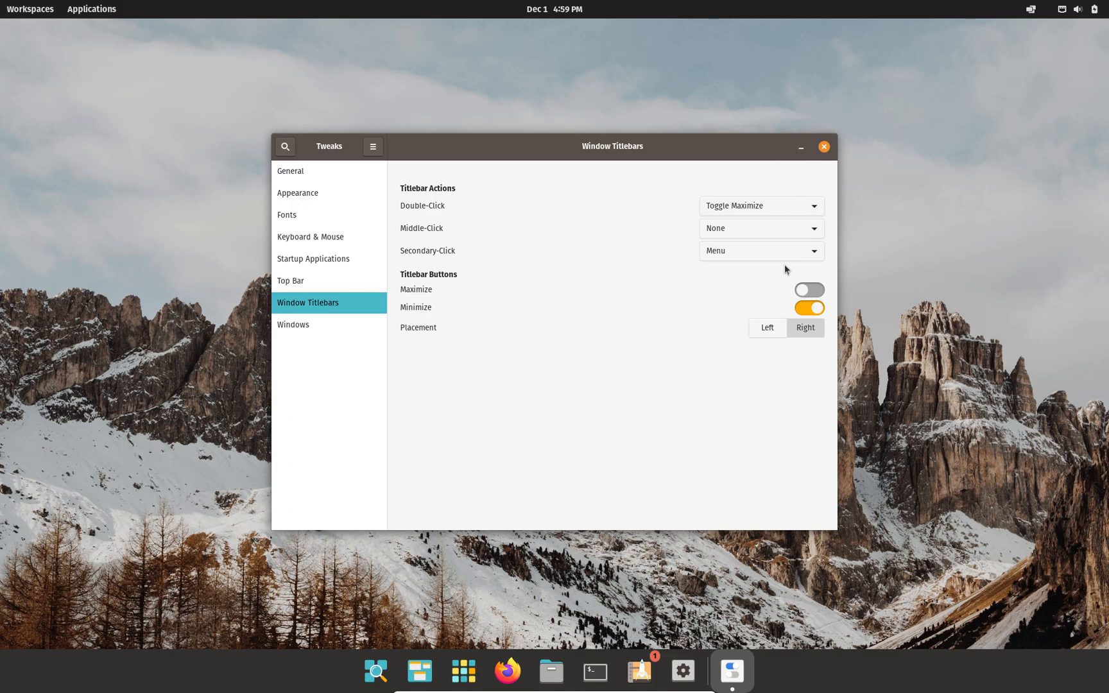
Turn the titlebar Maximize button on, then off again, and close Tweaks
{"action": "left_click", "coordinate": [808, 290]}
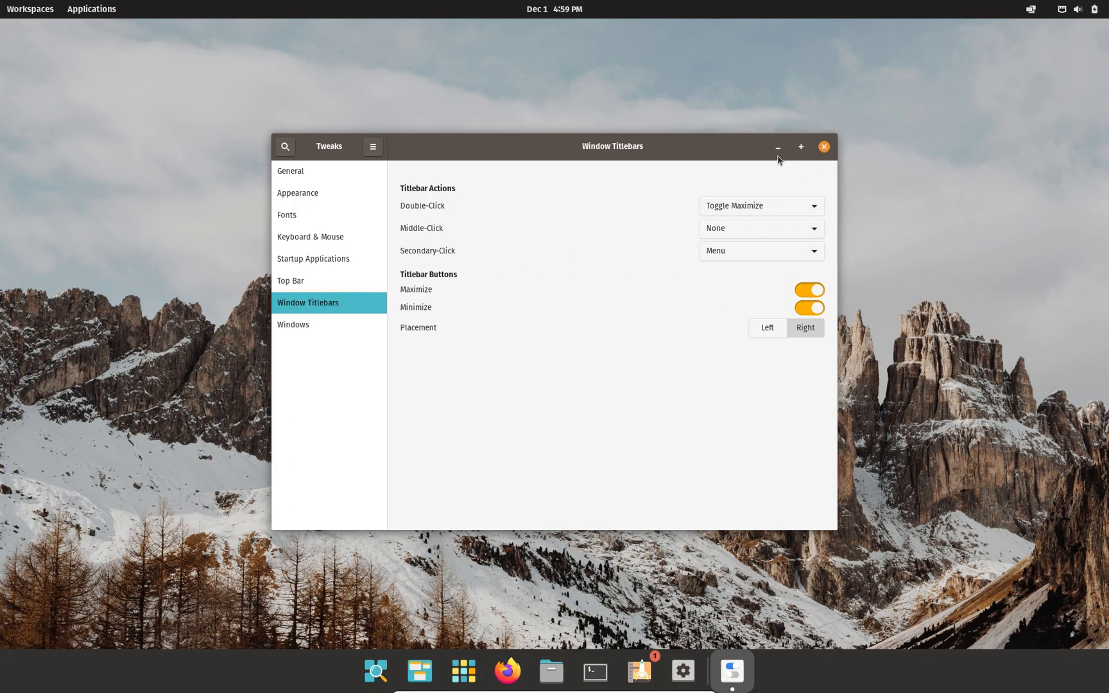
{"action": "mouse_move", "coordinate": [778, 165]}
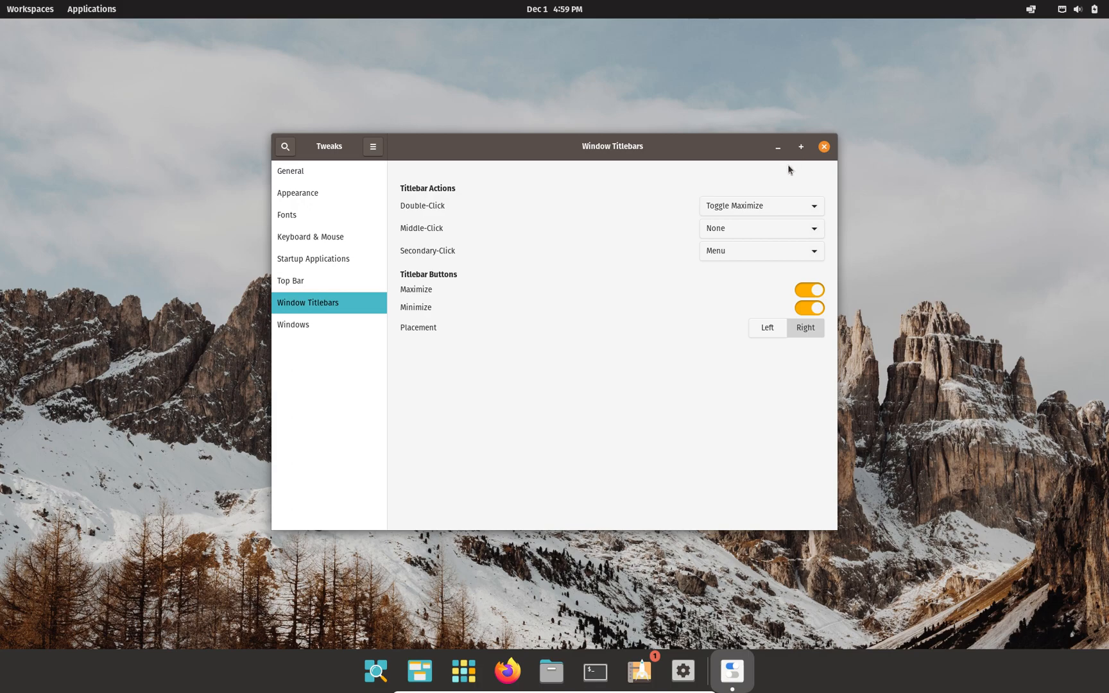
{"action": "left_click", "coordinate": [809, 290]}
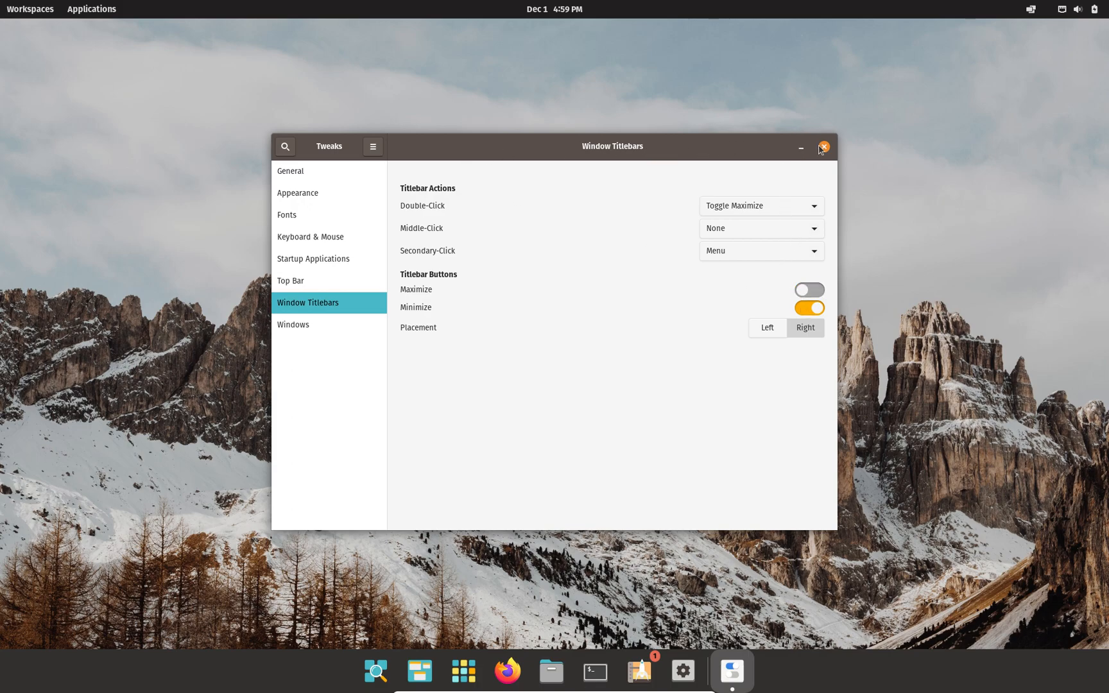
{"action": "left_click", "coordinate": [823, 147]}
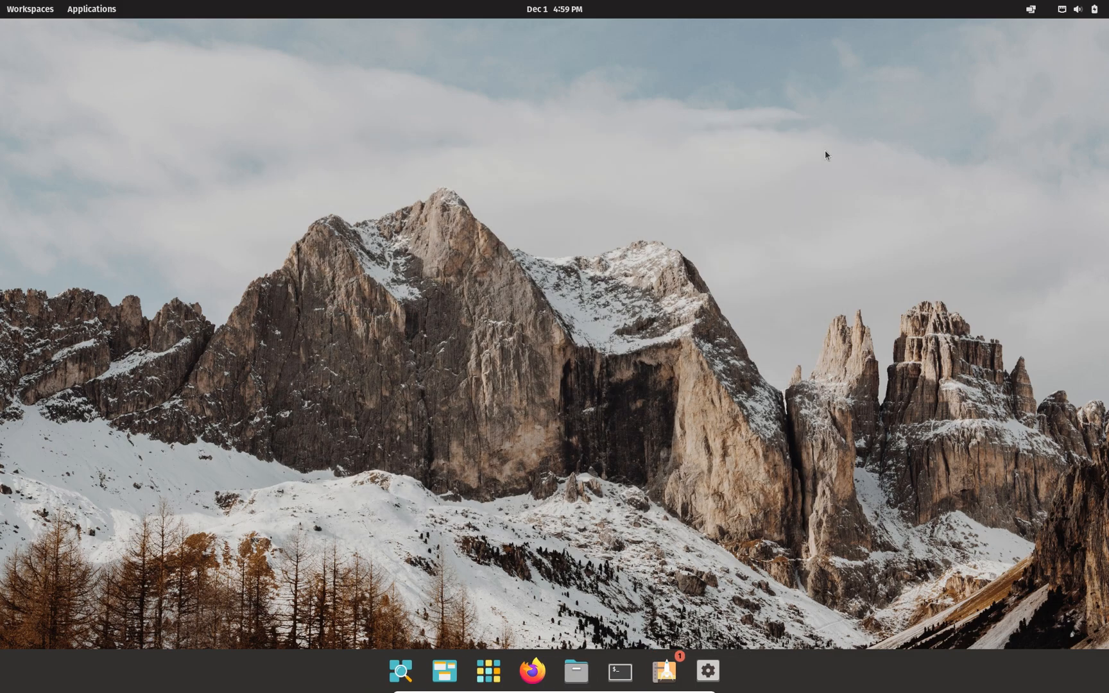